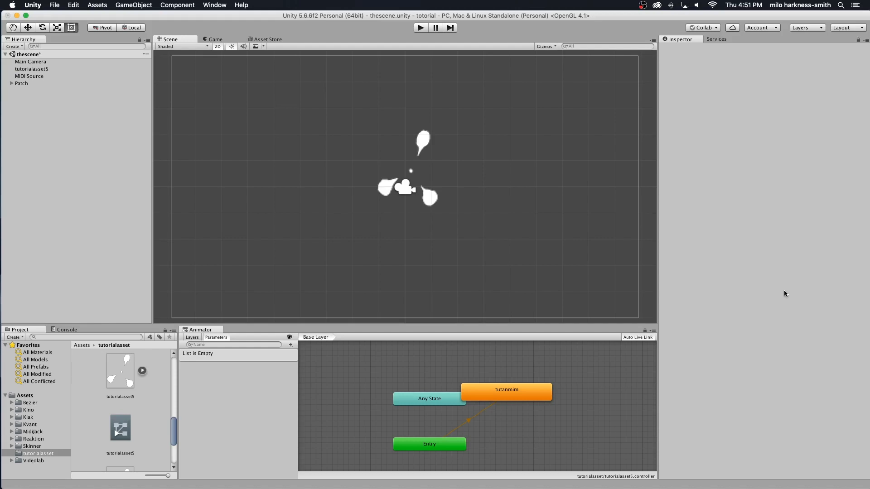
pyautogui.moveTo(763, 288)
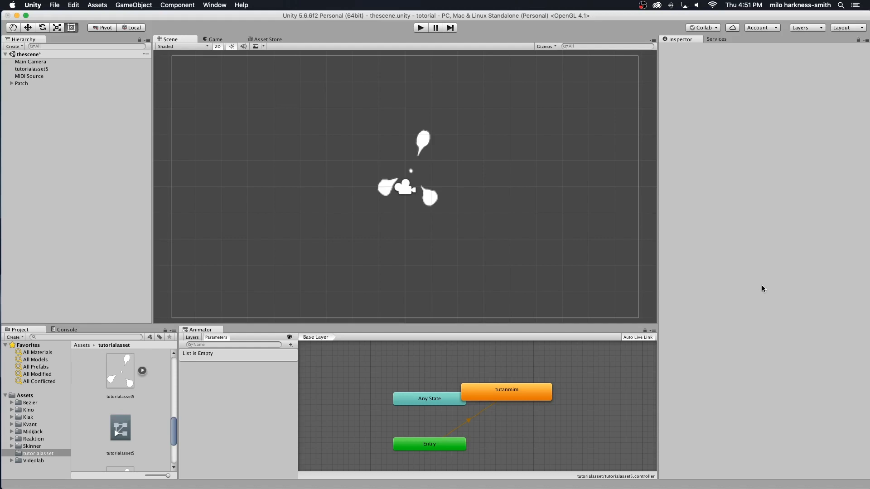
pyautogui.moveTo(760, 286)
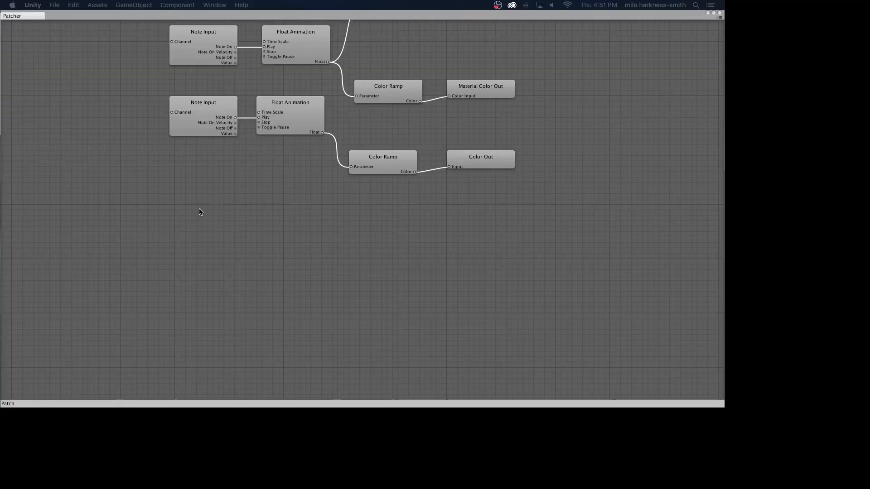
# Add a MIDI Knob Input node via Create > Input > MIDI on the patch canvas
pyautogui.rightClick(200, 211)
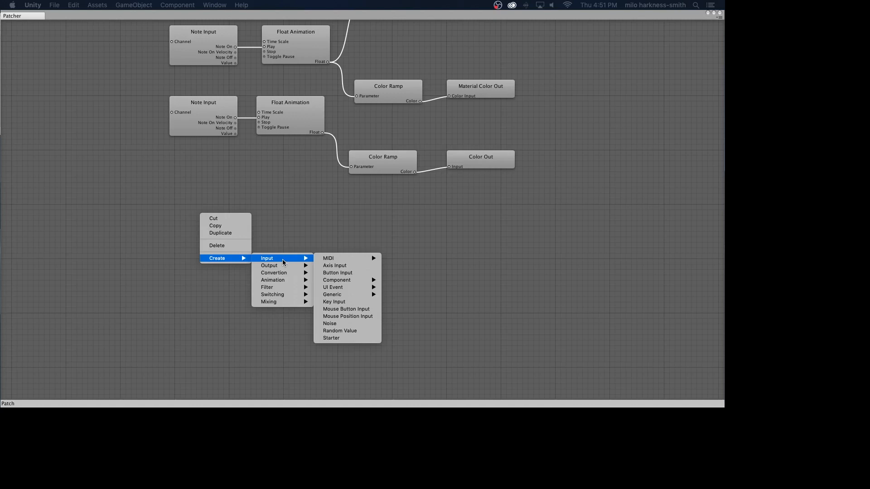
pyautogui.moveTo(269, 265)
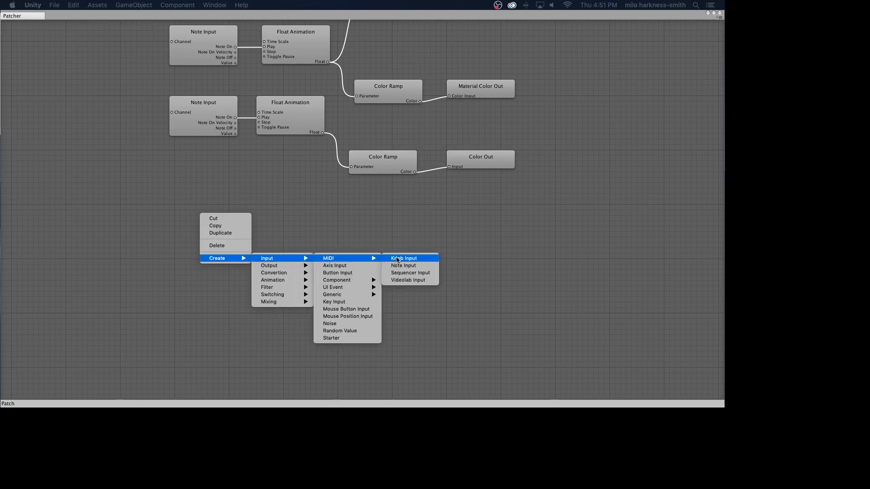
pyautogui.click(404, 259)
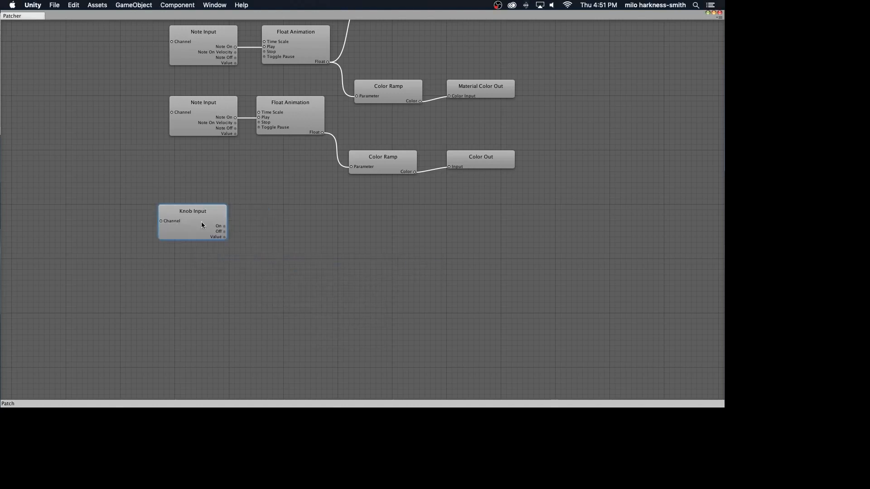
# Nudge the Knob Input node right and set its MIDI channel to Ch 16
pyautogui.moveTo(192, 222); pyautogui.dragTo(209, 217)
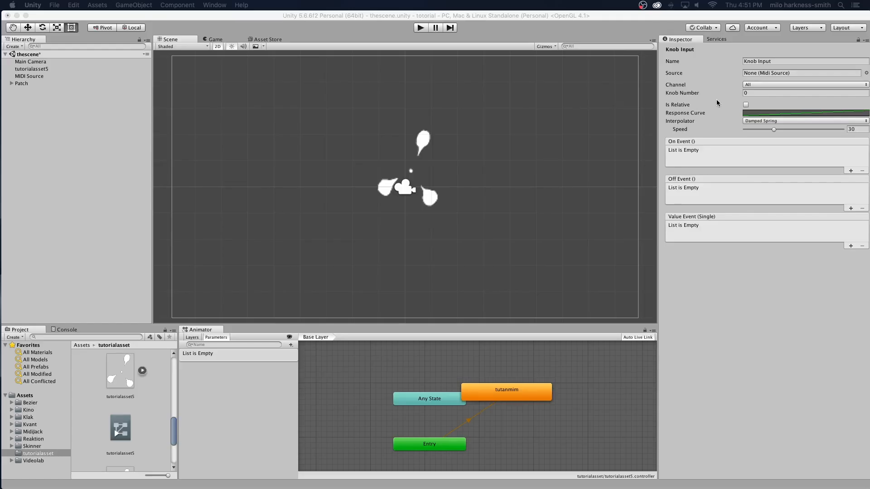
pyautogui.click(804, 84)
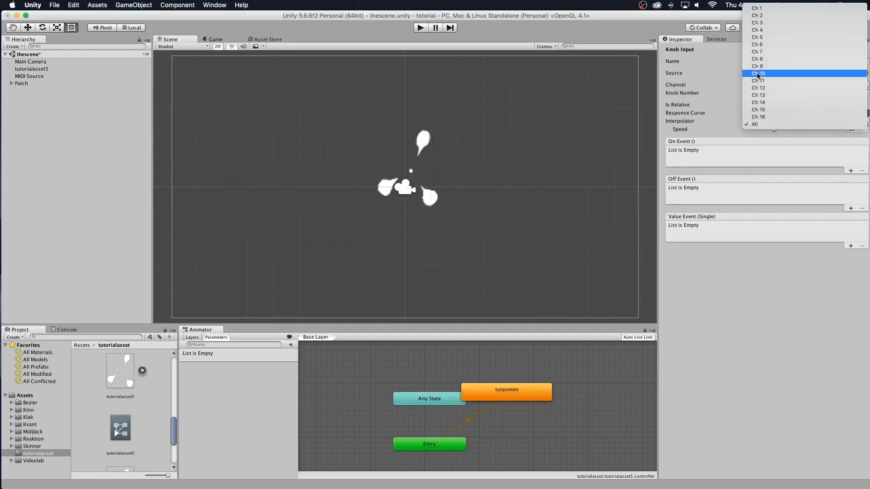
pyautogui.moveTo(772, 117)
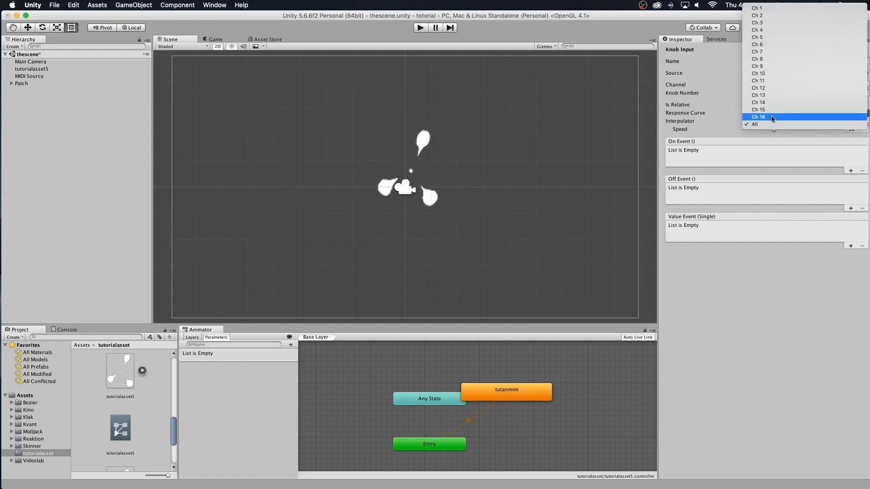
pyautogui.click(757, 117)
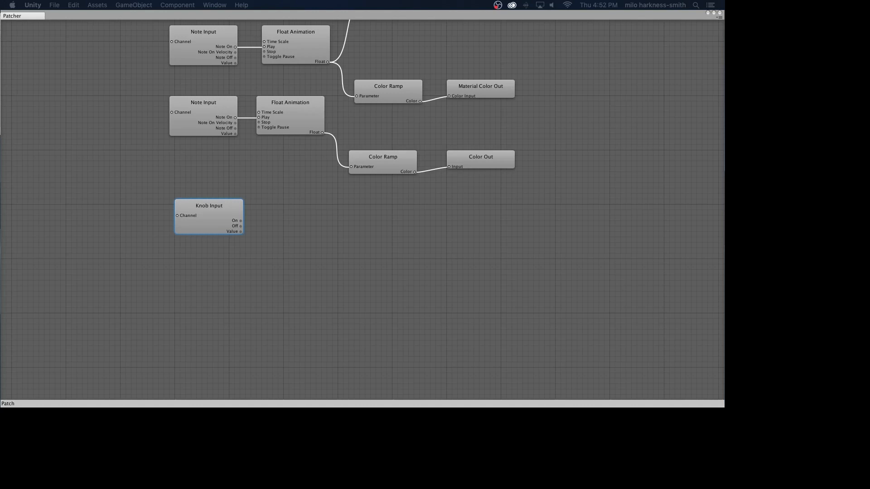
pyautogui.moveTo(308, 212)
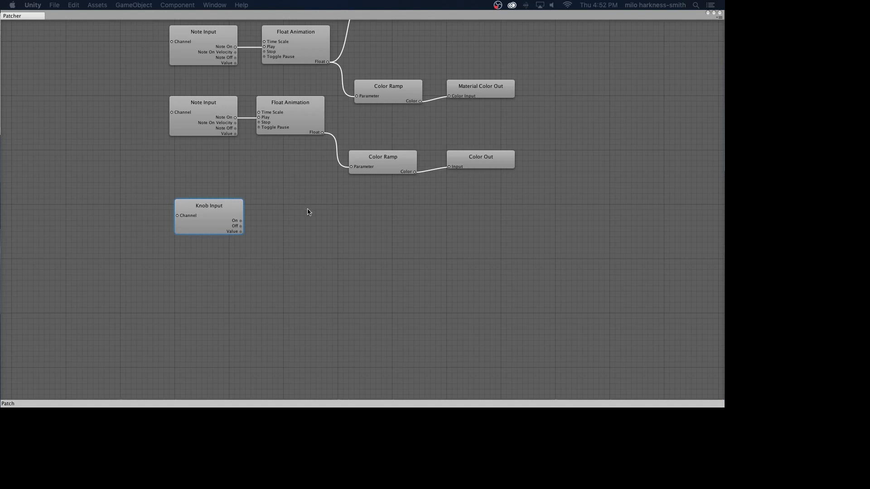
pyautogui.moveTo(283, 218)
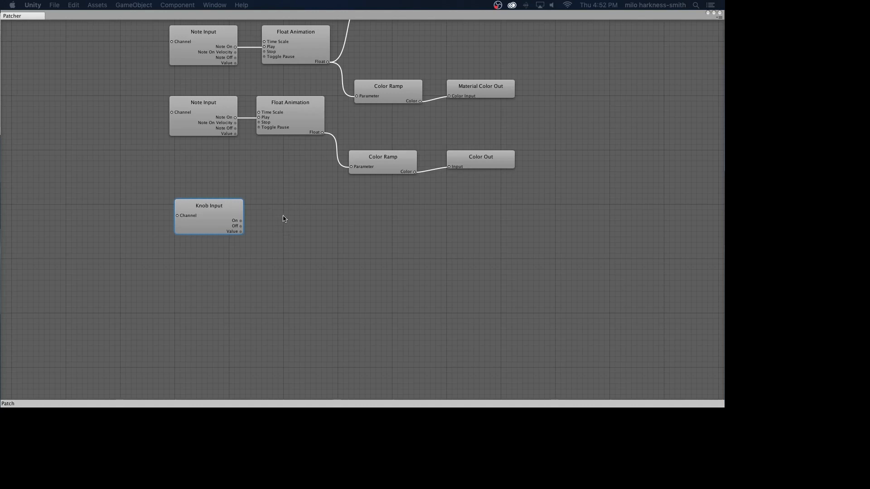
# Add a Float Filter right of the Knob Input and wire the knob's Value into its Input
pyautogui.rightClick(283, 218)
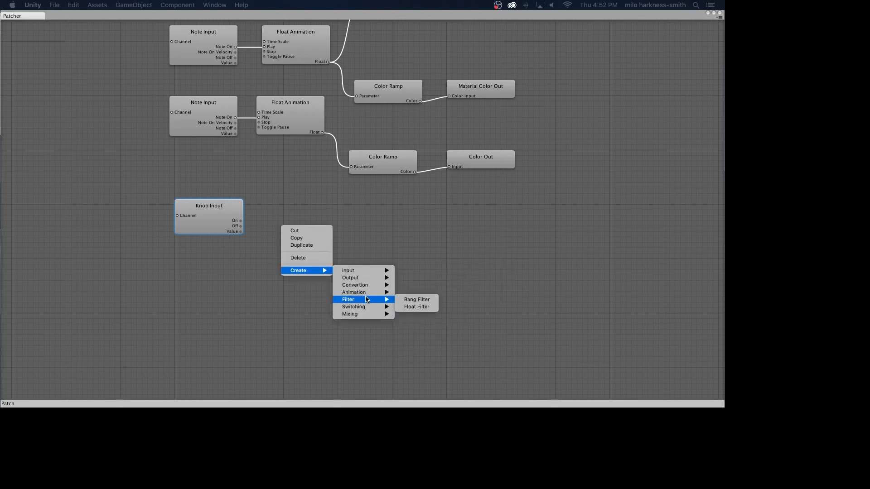
pyautogui.click(416, 306)
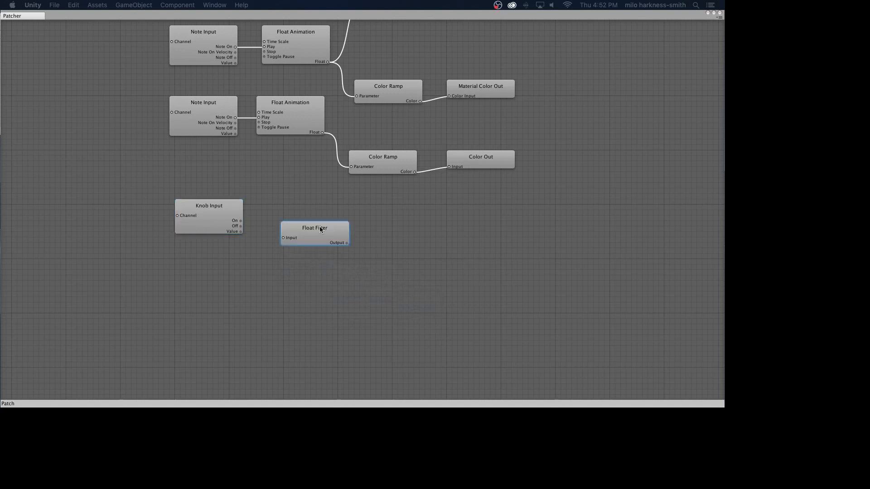
pyautogui.moveTo(314, 228); pyautogui.dragTo(295, 212)
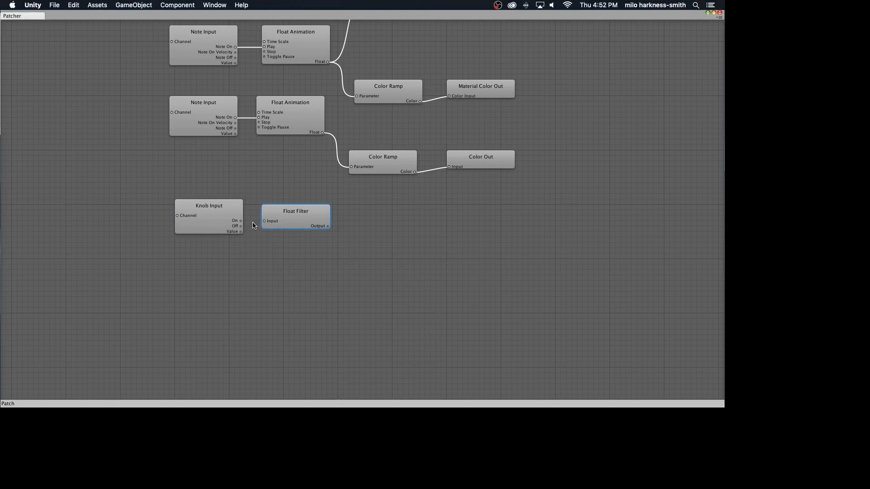
pyautogui.moveTo(243, 233)
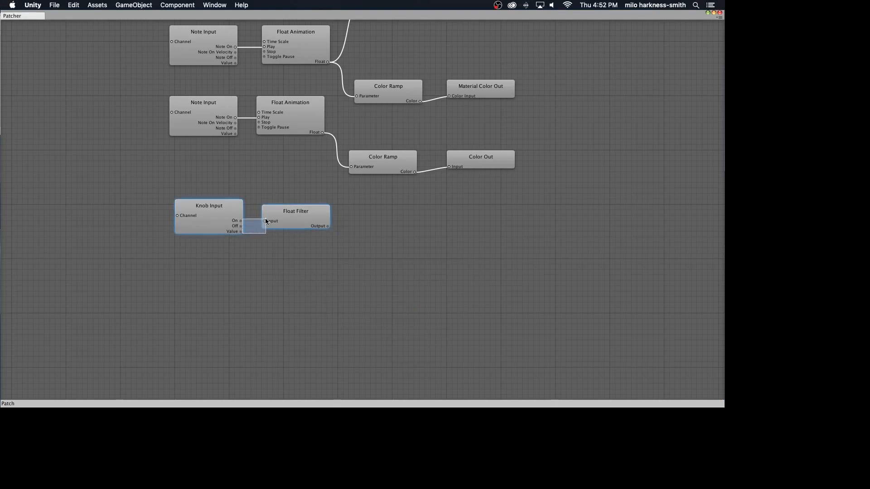
pyautogui.moveTo(240, 231); pyautogui.dragTo(266, 221)
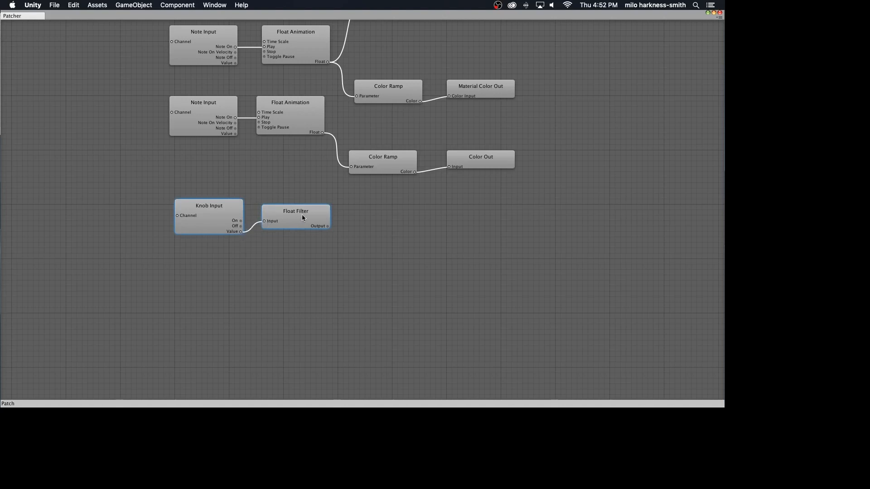
pyautogui.moveTo(307, 218)
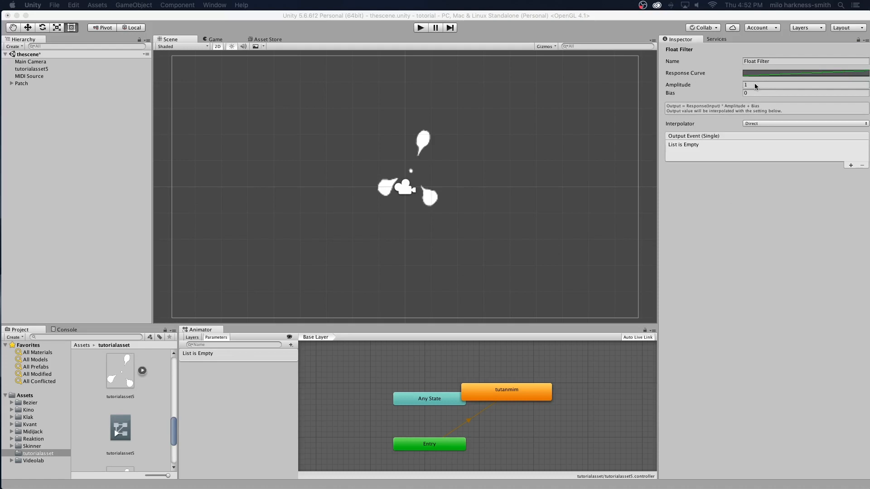
# Set the Float Filter's Amplitude to 5
pyautogui.click(805, 84)
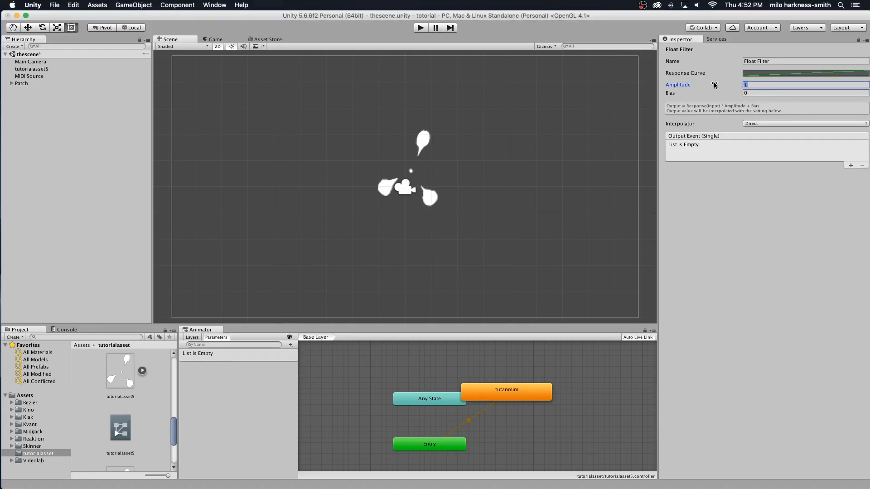
pyautogui.write('5')
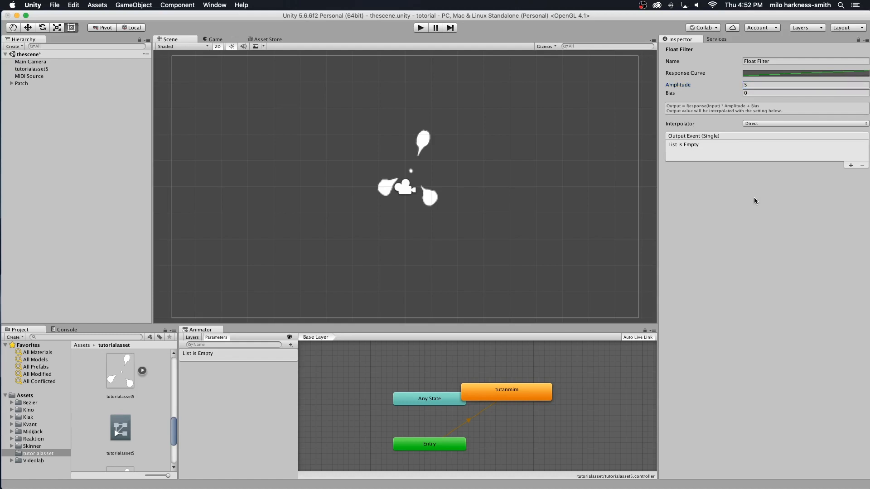
pyautogui.moveTo(545, 246)
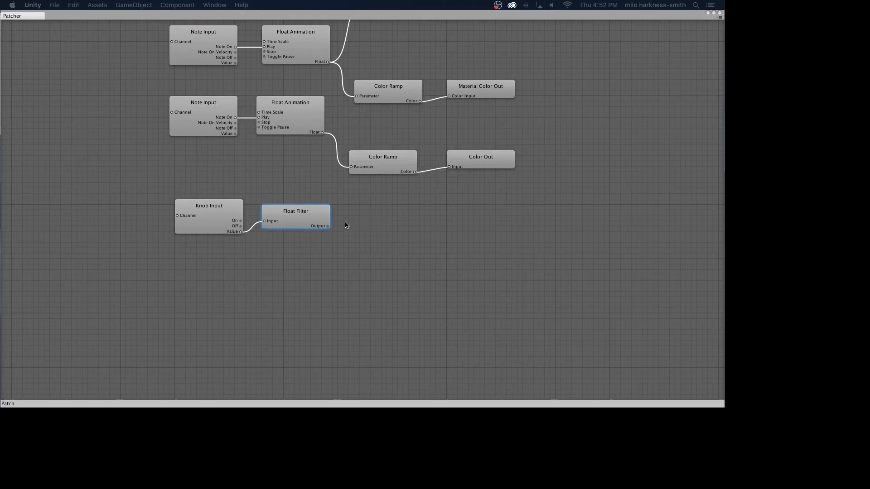
pyautogui.moveTo(361, 217)
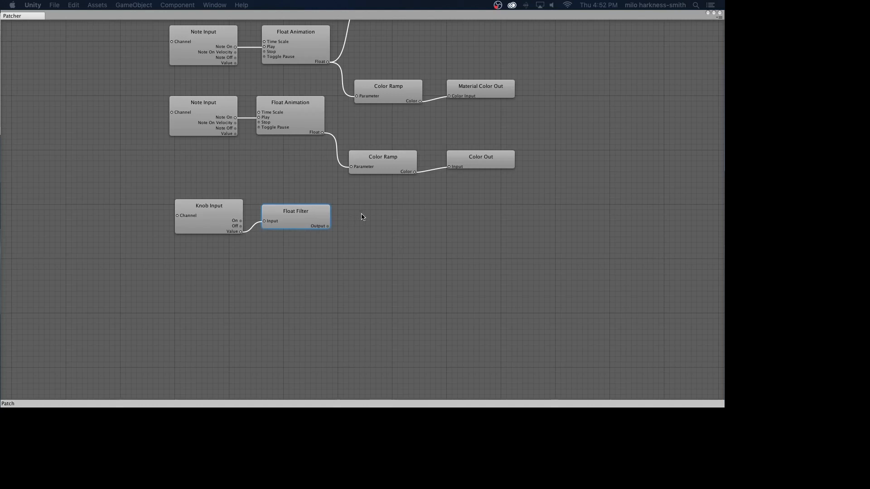
# Add a Component Vector node and link the Float Filter Output into it
pyautogui.rightClick(361, 216)
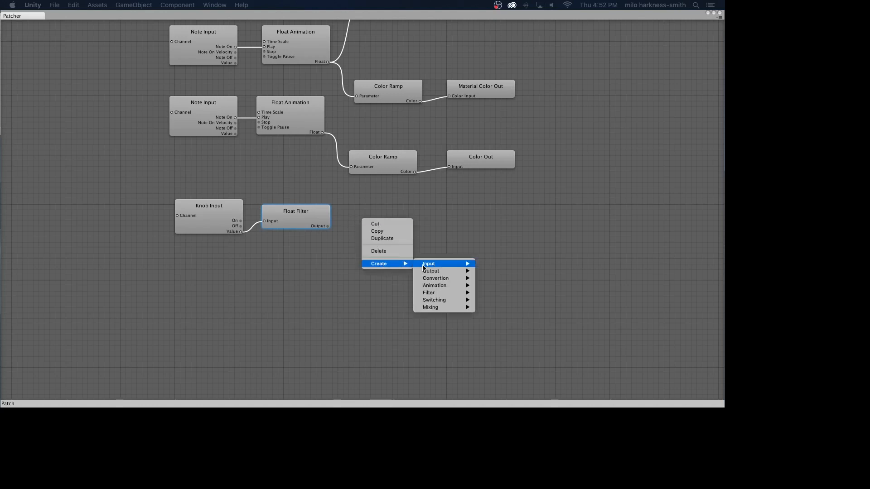
pyautogui.moveTo(434, 286)
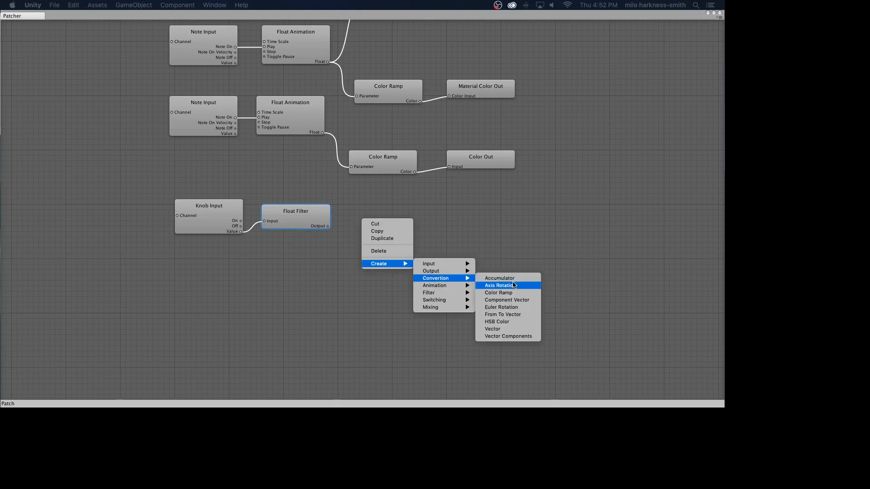
pyautogui.moveTo(509, 299)
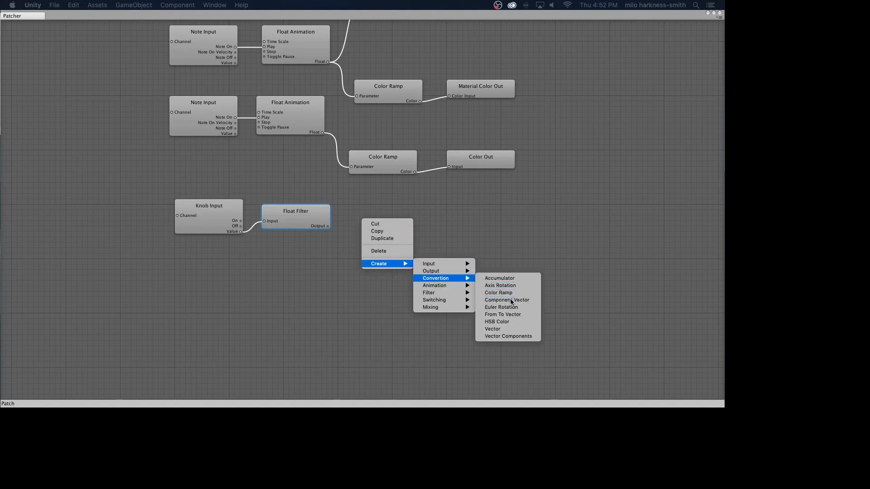
pyautogui.click(506, 300)
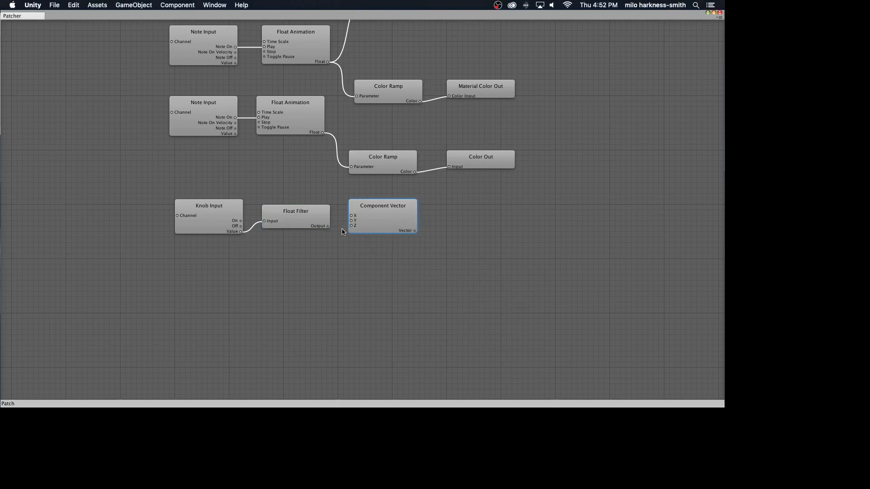
pyautogui.click(296, 211)
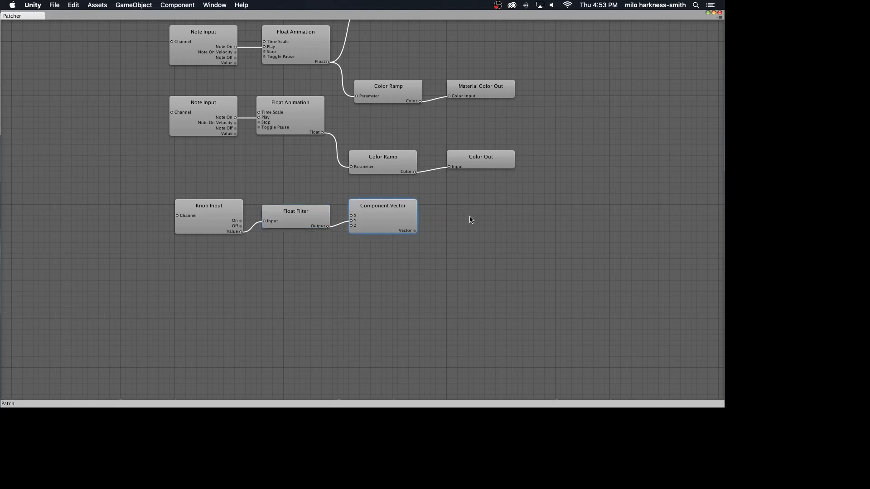
# Add a Transform Out node and wire the Component Vector's Vector output into its Position
pyautogui.rightClick(447, 219)
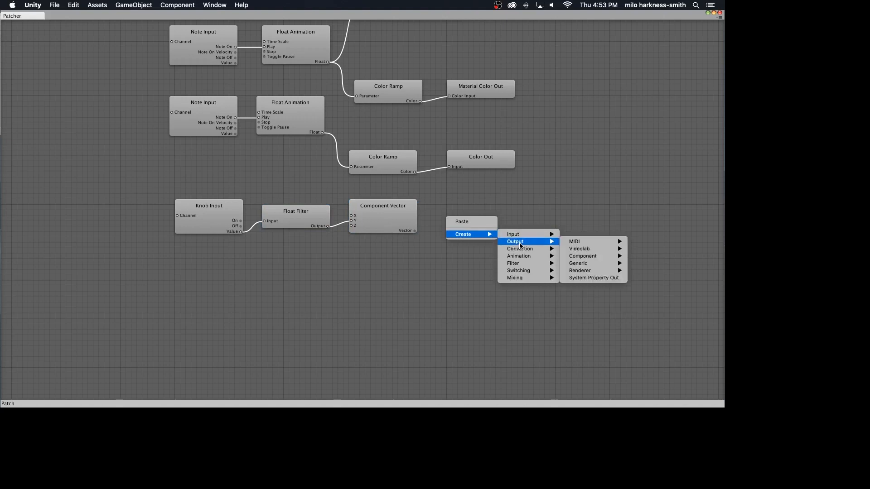
pyautogui.moveTo(575, 241)
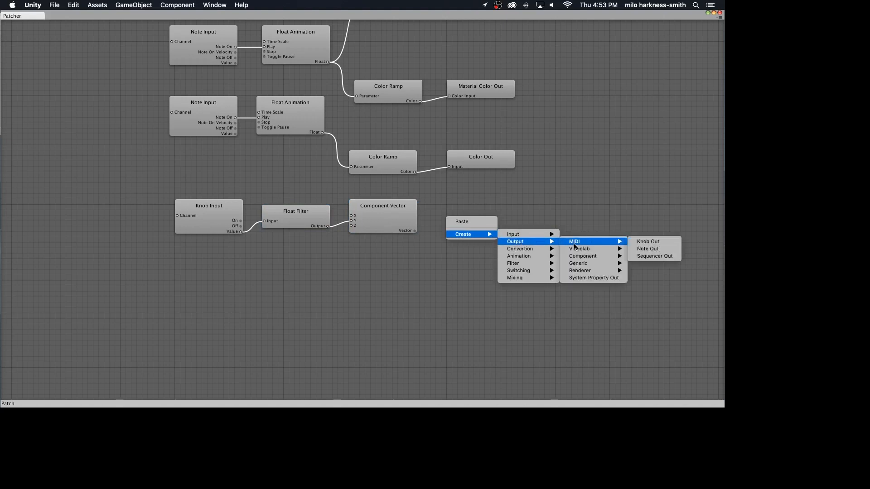
pyautogui.moveTo(578, 263)
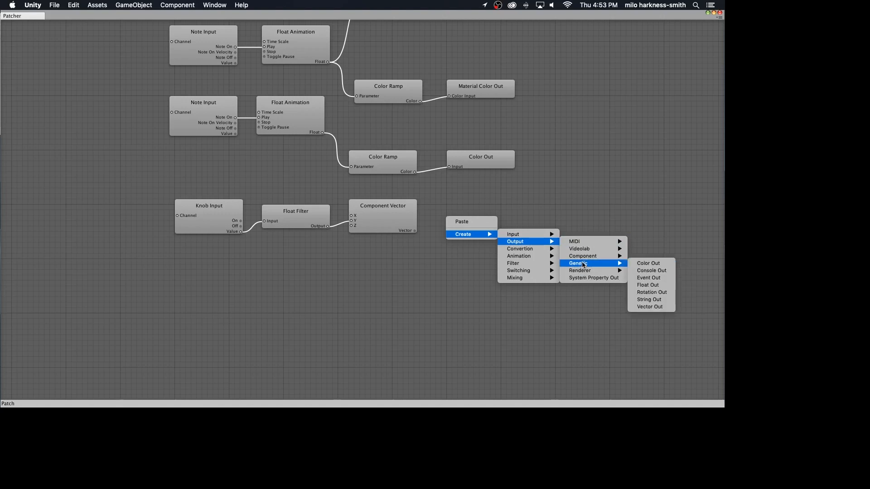
pyautogui.moveTo(582, 255)
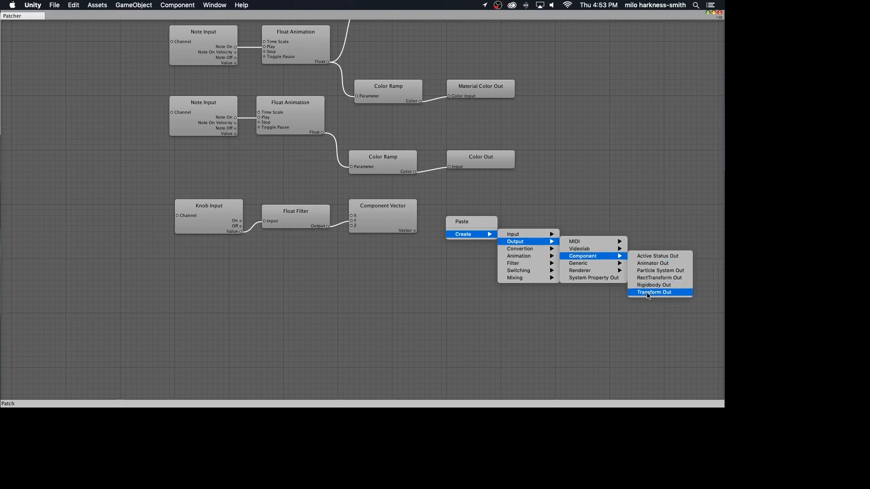
pyautogui.click(653, 292)
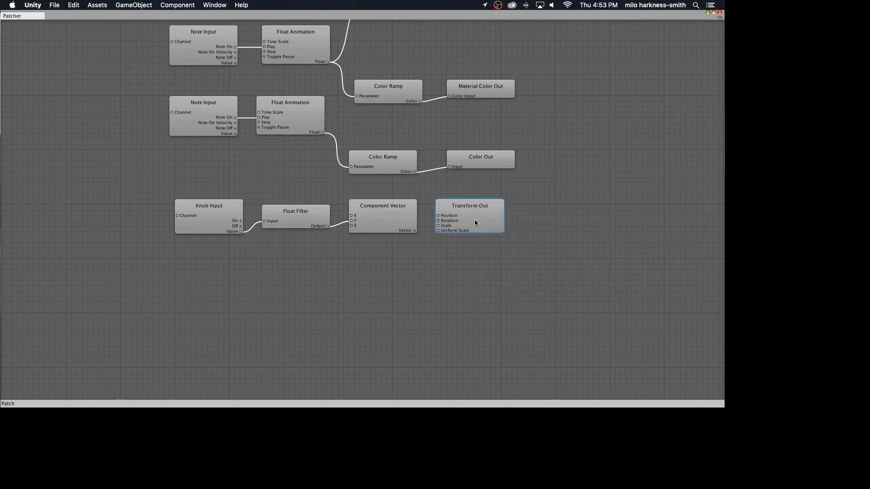
pyautogui.click(382, 217)
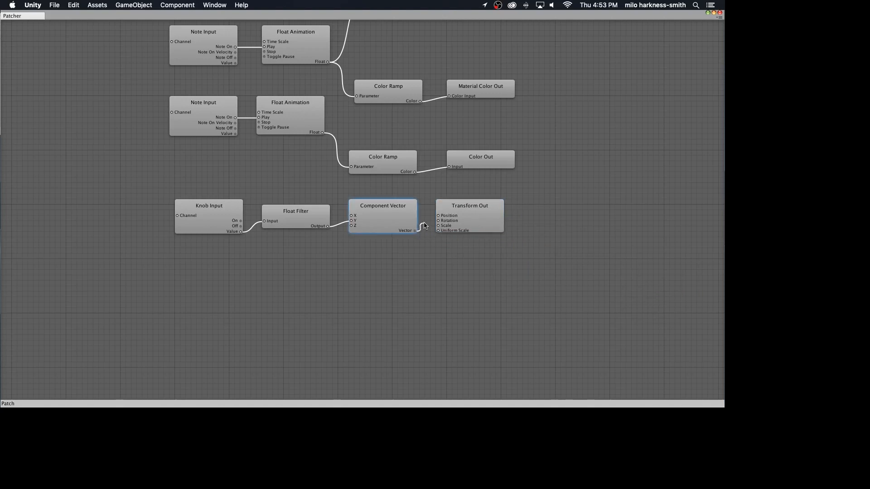
pyautogui.moveTo(414, 229); pyautogui.dragTo(438, 215)
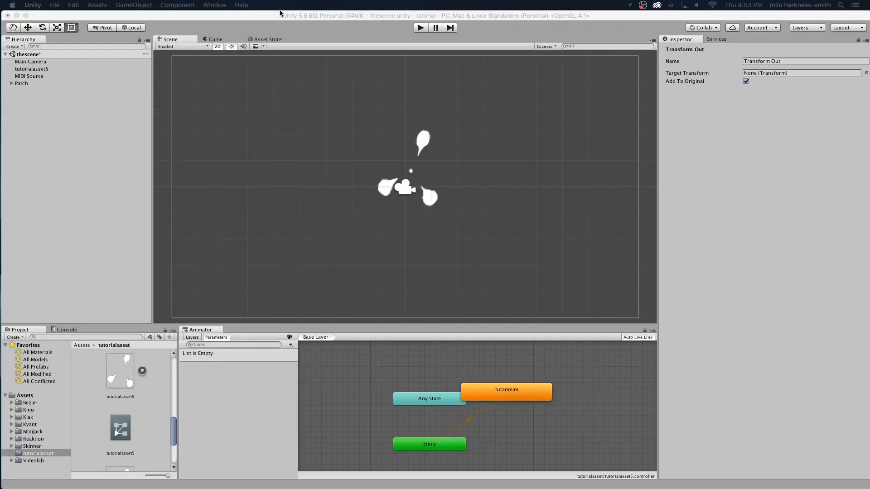
pyautogui.moveTo(274, 15)
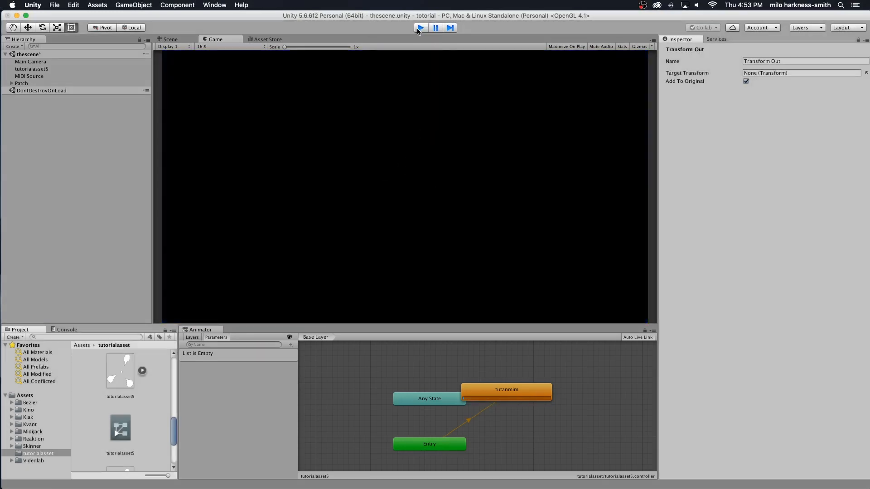
# Stop the brief play-mode test run with no target transform assigned
pyautogui.click(170, 39)
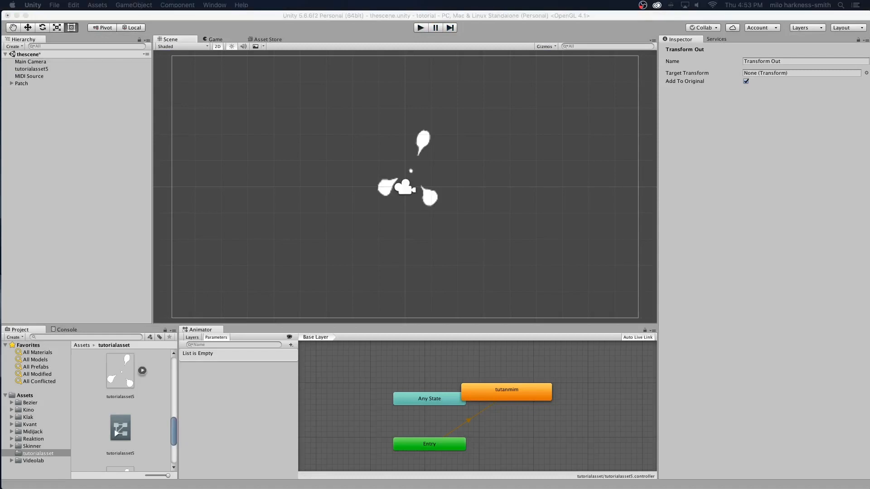
# Assign tutorialasset5 as the Transform Out's target transform and stop the test run
pyautogui.click(863, 73)
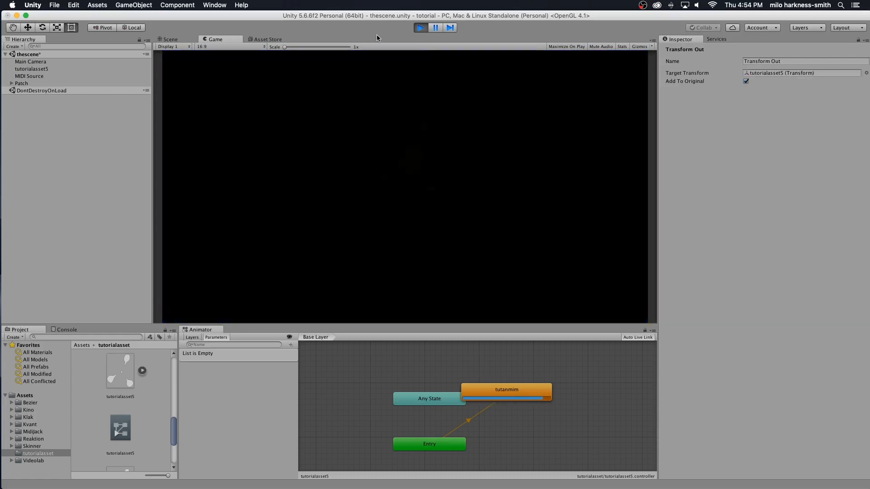
pyautogui.click(419, 28)
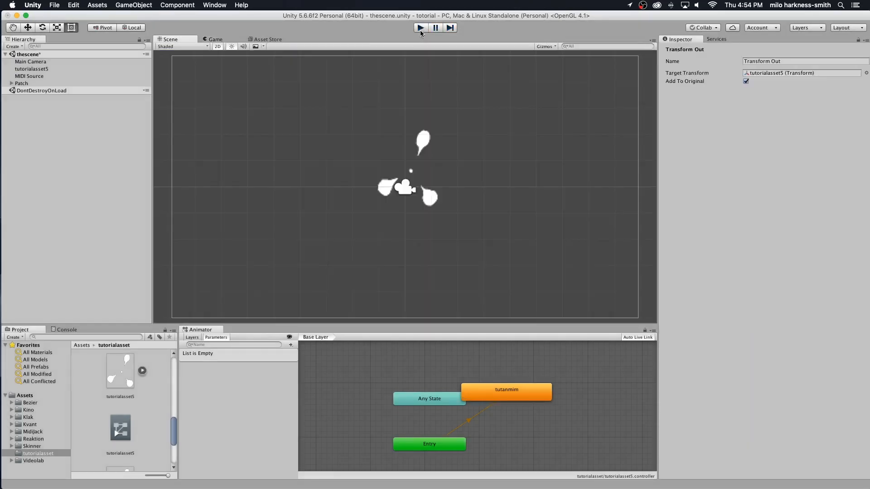
# Link the Float Filter Output into the Component Vector's second input and test the scene
pyautogui.click(419, 28)
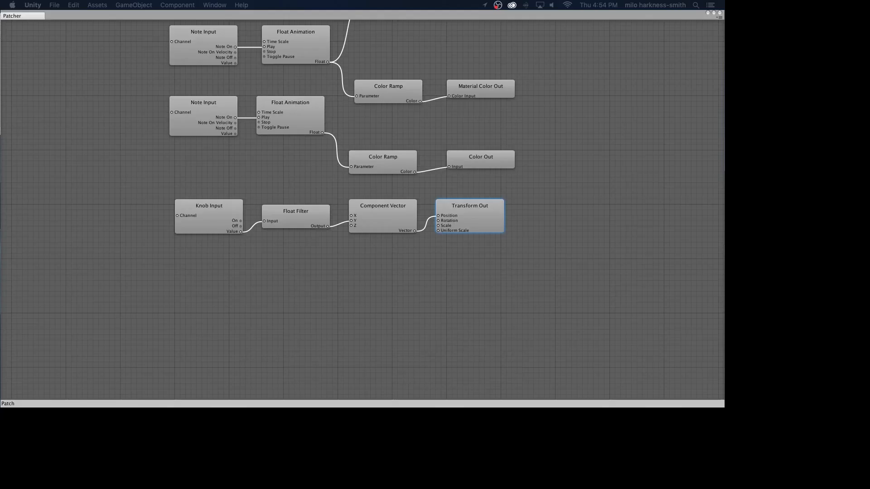
pyautogui.moveTo(330, 233)
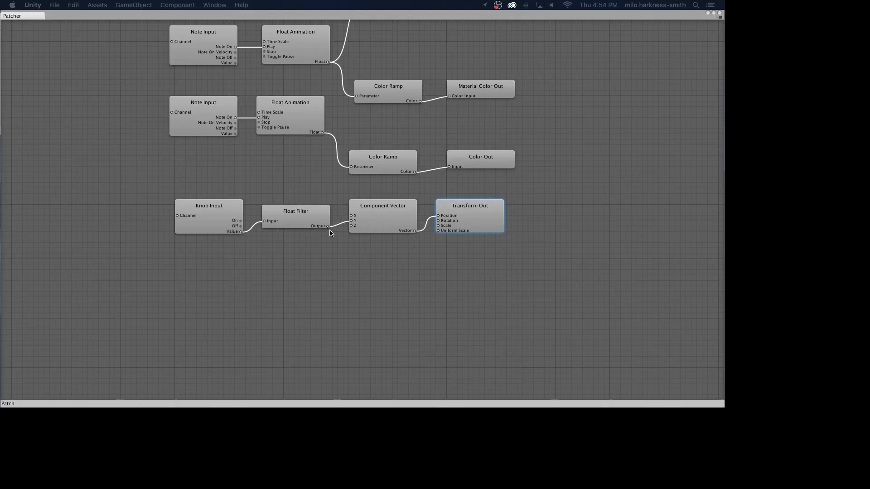
pyautogui.click(295, 211)
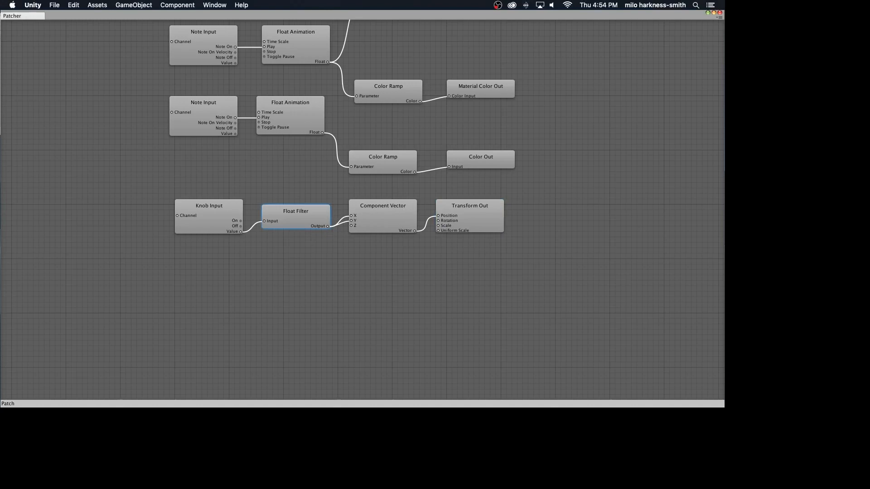
pyautogui.click(426, 28)
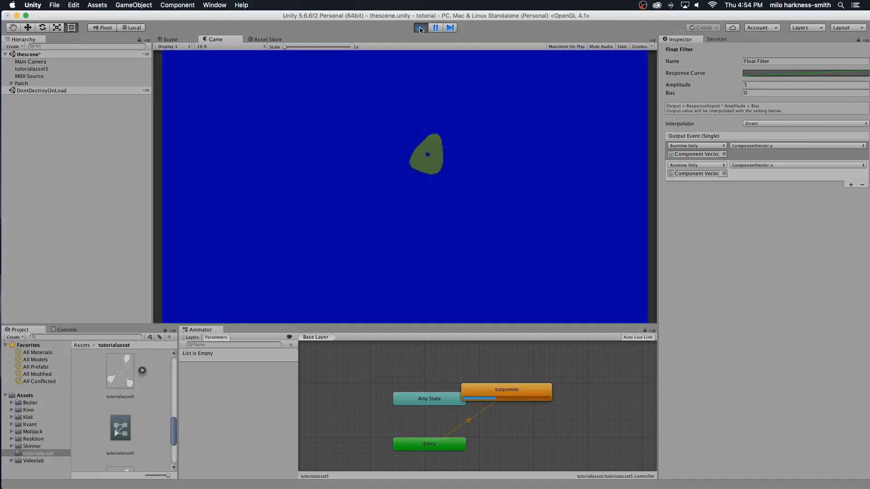
pyautogui.click(419, 27)
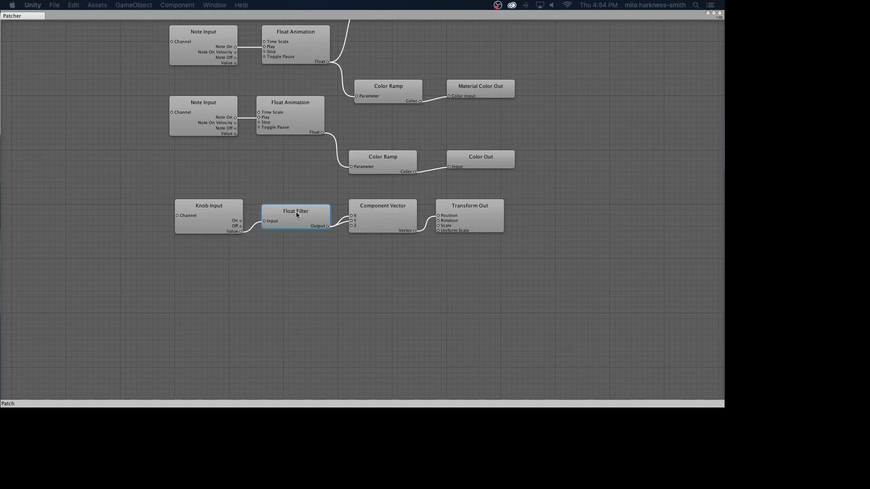
pyautogui.moveTo(320, 239)
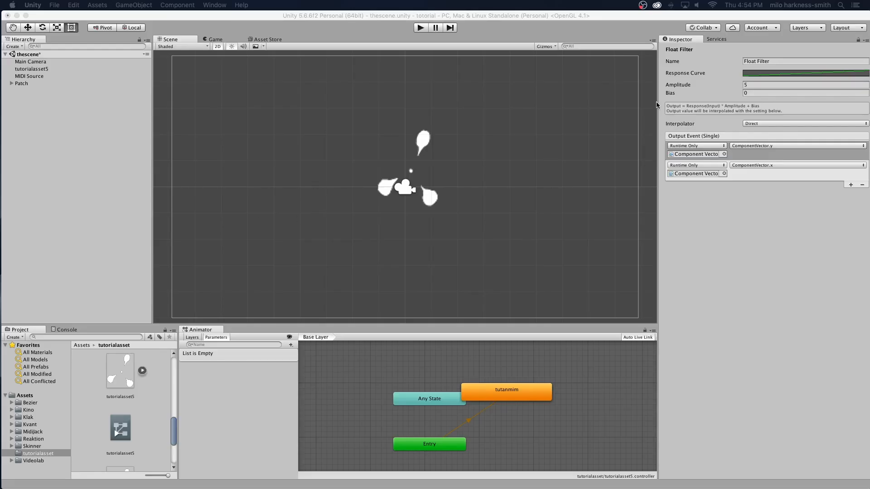
# Change the Float Filter's Amplitude to -5 and run the scene to test it
pyautogui.click(804, 85)
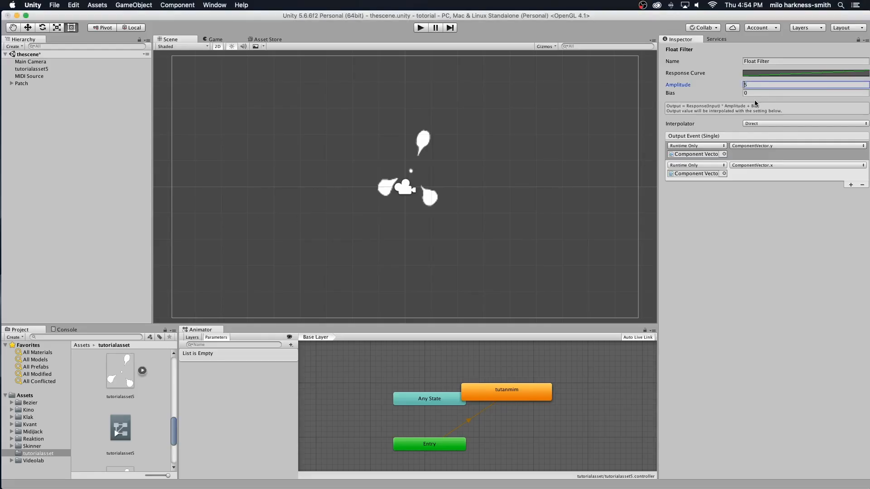
pyautogui.write('-5')
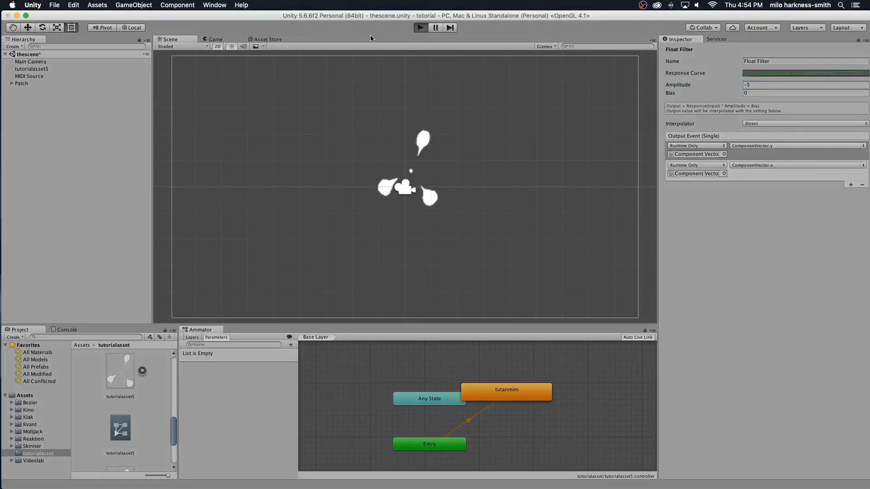
pyautogui.click(420, 27)
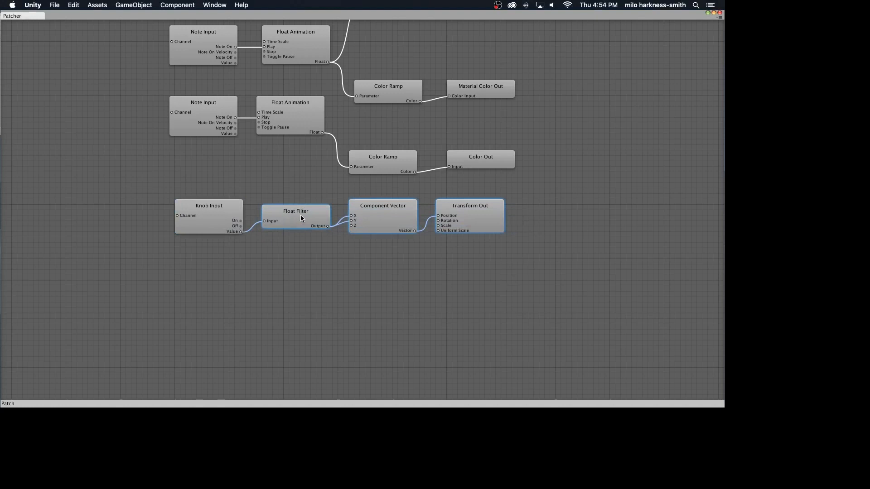
# Delete the selected Float Filter, Component Vector and Transform Out nodes via the context menu
pyautogui.rightClick(300, 218)
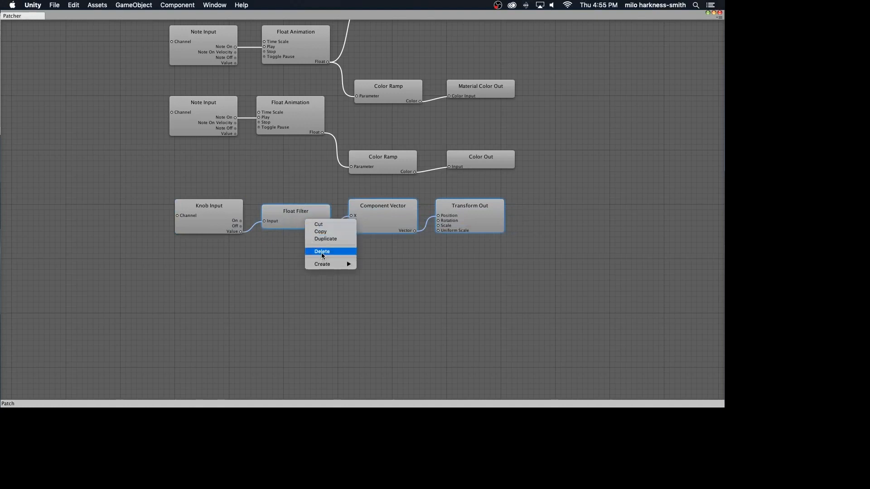
pyautogui.click(321, 251)
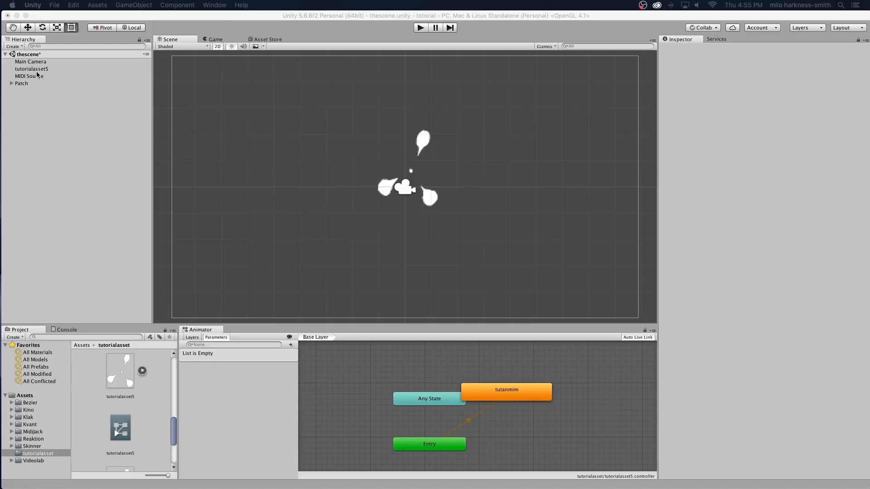
# Add a Klak Motion Brownian Motion component to tutorialasset5
pyautogui.click(31, 68)
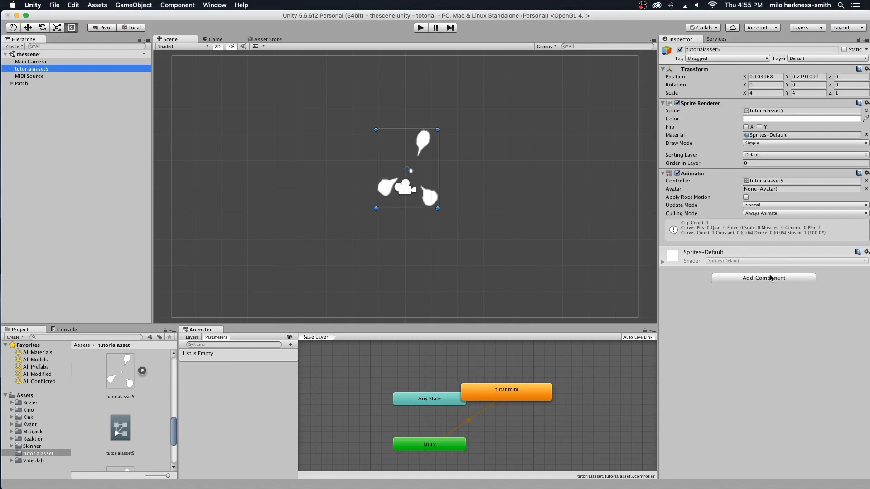
pyautogui.moveTo(770, 281)
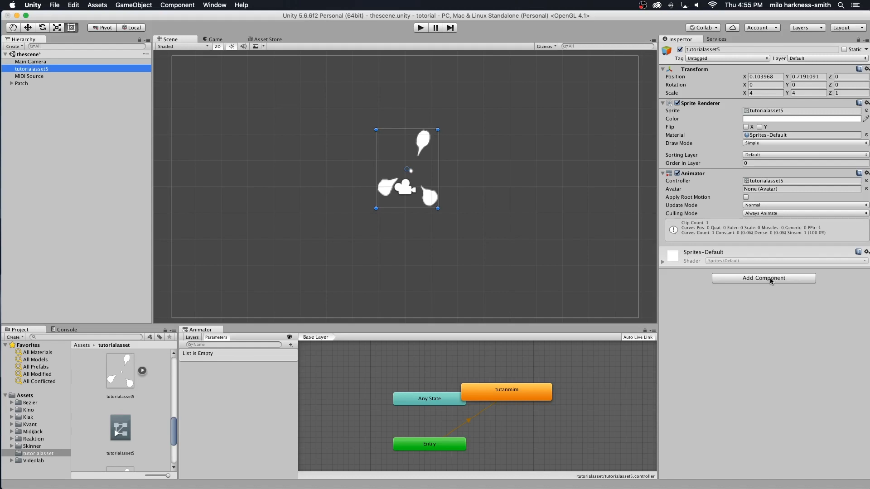
pyautogui.click(763, 278)
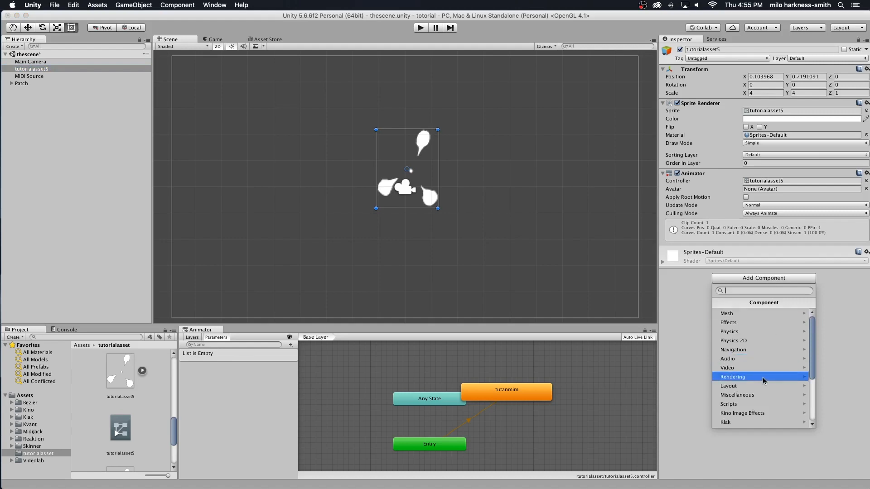
pyautogui.click(725, 421)
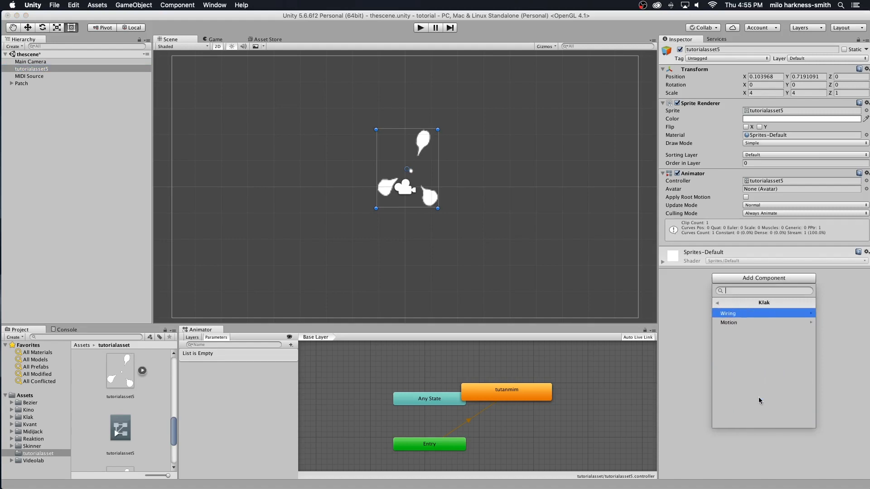
pyautogui.click(728, 323)
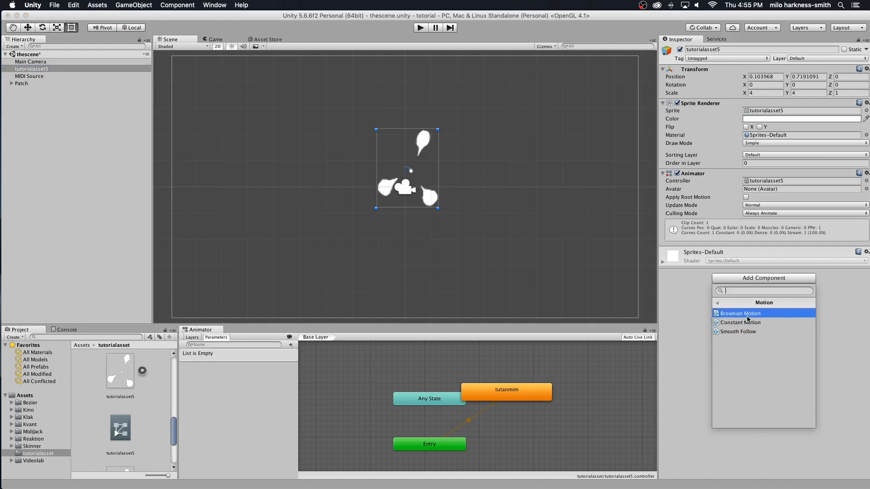
pyautogui.click(739, 313)
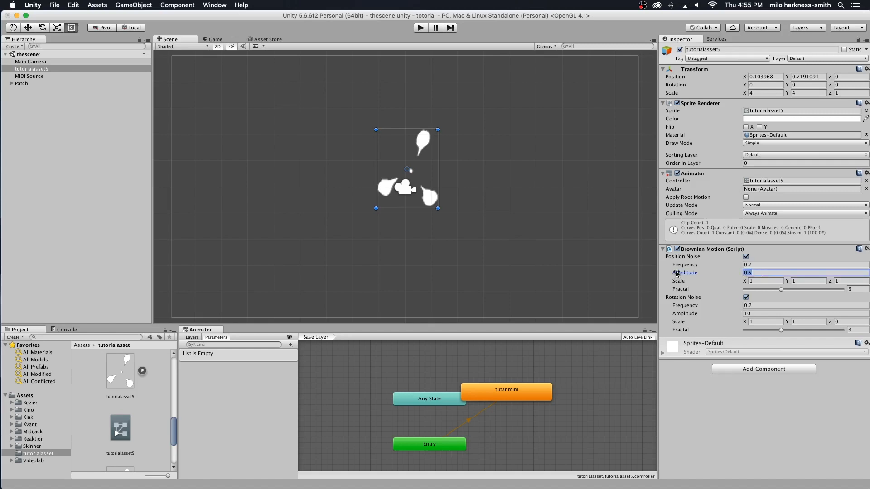
# Set Brownian Motion position amplitude to 7 and rotation noise X scale to 2
pyautogui.write('7')
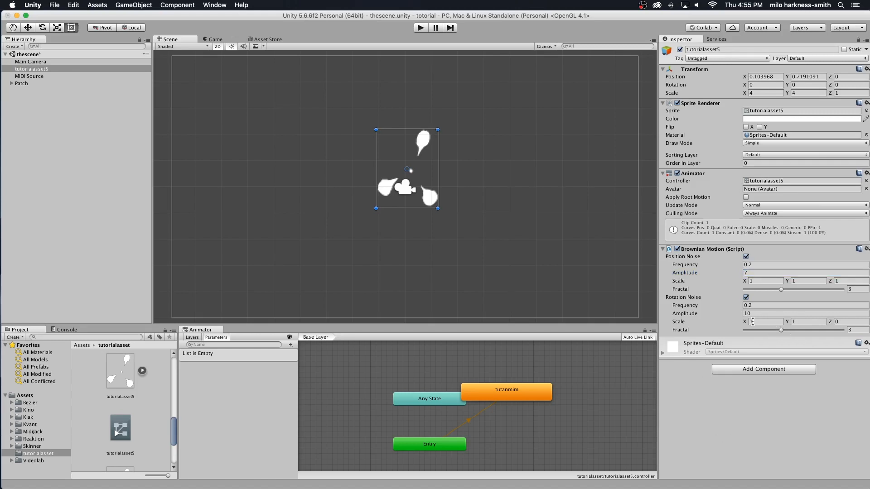
pyautogui.write('2')
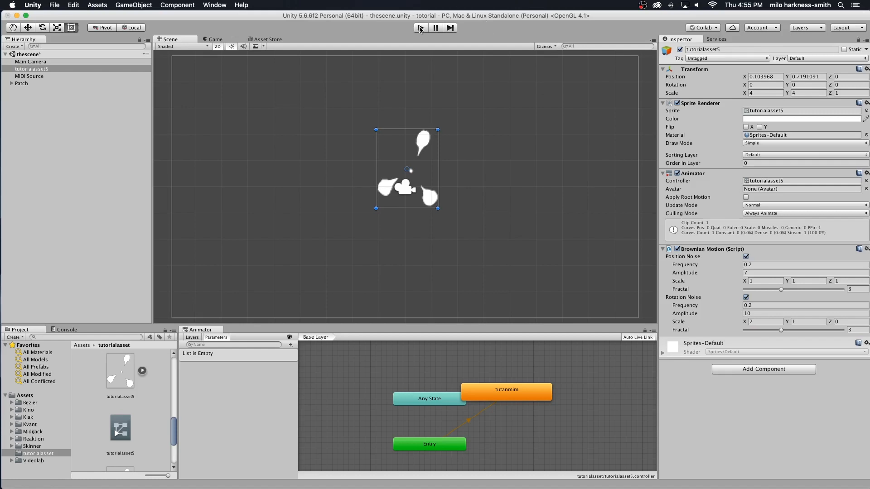
# Run the scene briefly to preview the Brownian Motion, then stop it
pyautogui.click(419, 28)
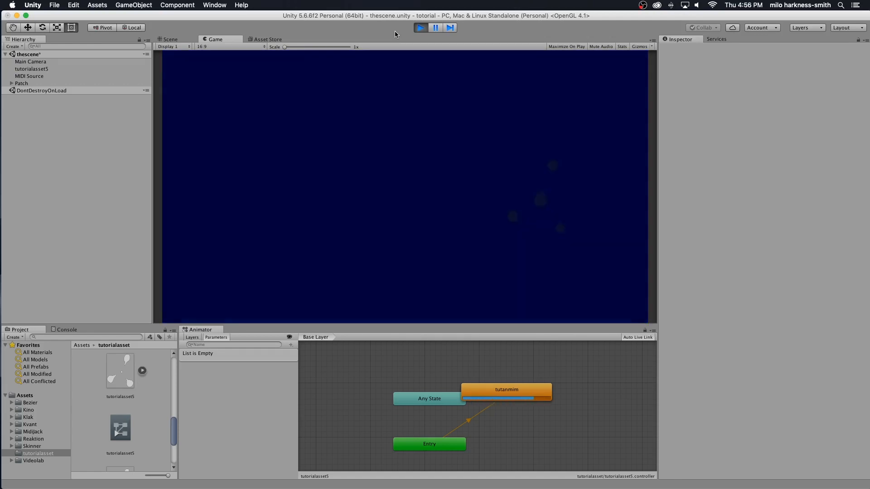
pyautogui.click(419, 27)
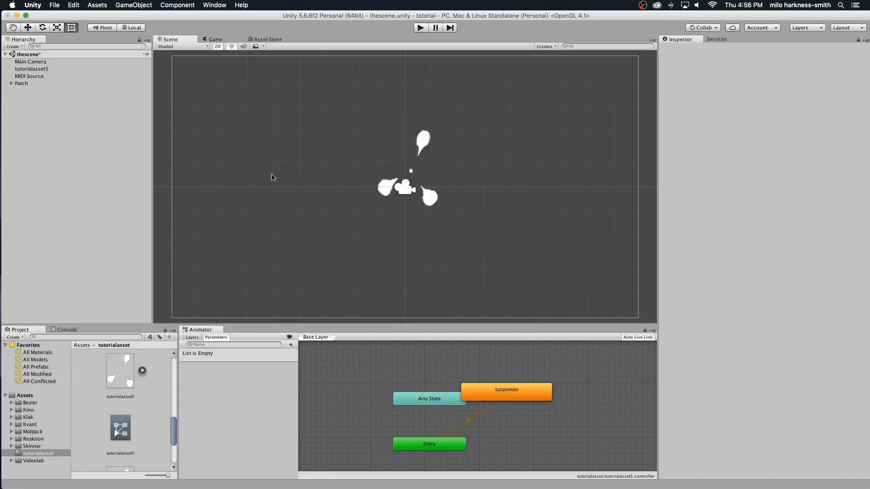
pyautogui.moveTo(347, 107)
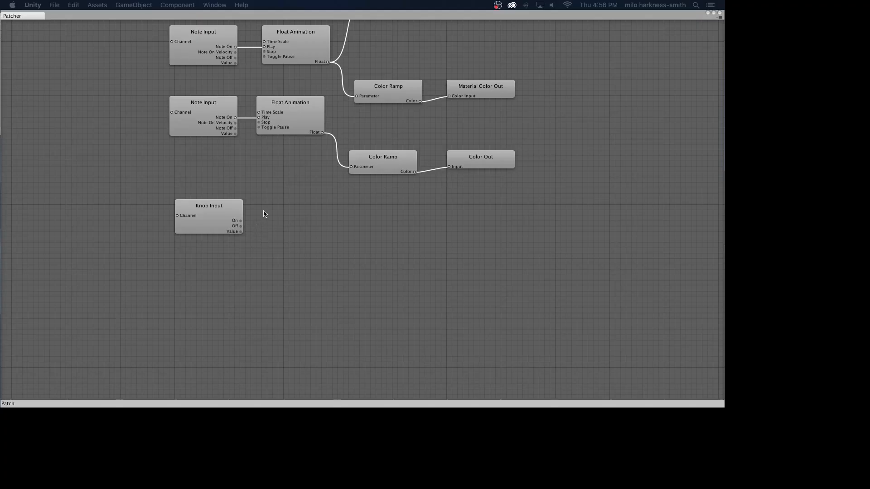
# Move Knob Input down-left and add a new Float Filter node to the patch
pyautogui.moveTo(208, 206); pyautogui.dragTo(165, 238)
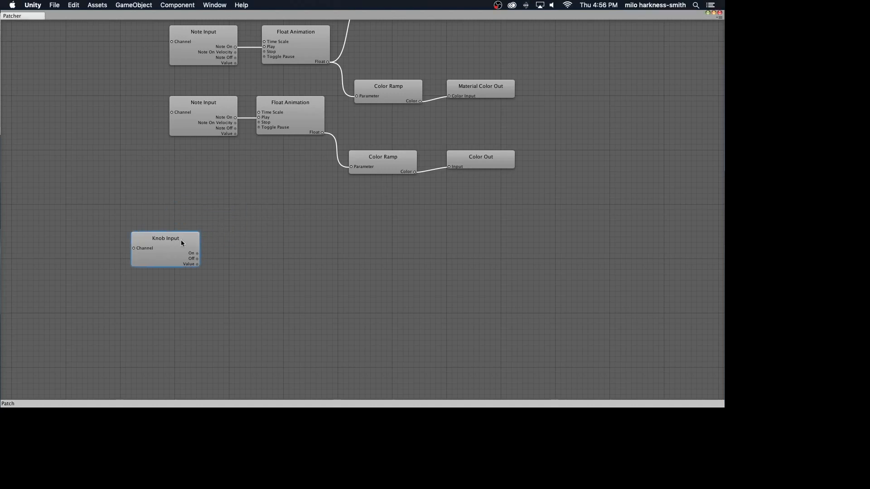
pyautogui.moveTo(229, 117)
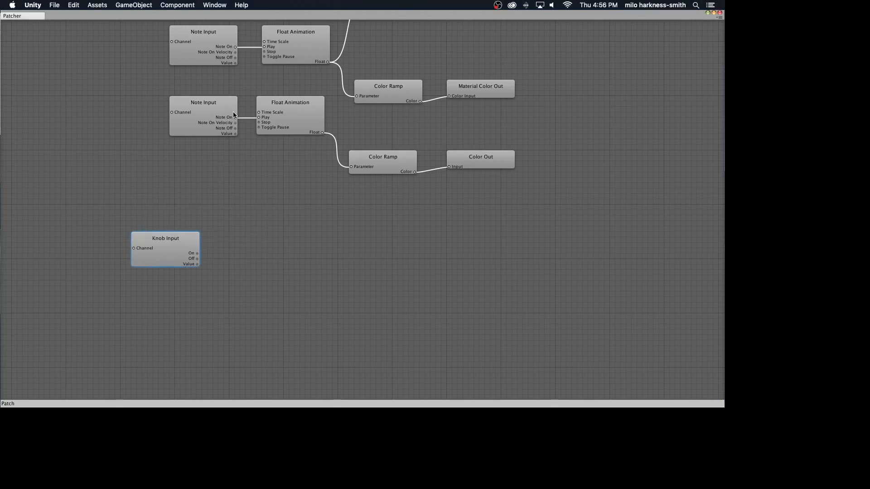
pyautogui.moveTo(274, 202)
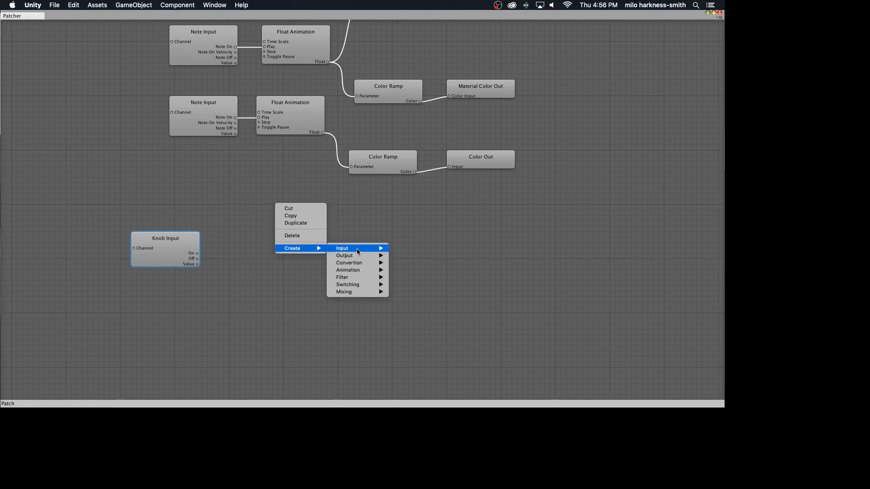
pyautogui.moveTo(342, 277)
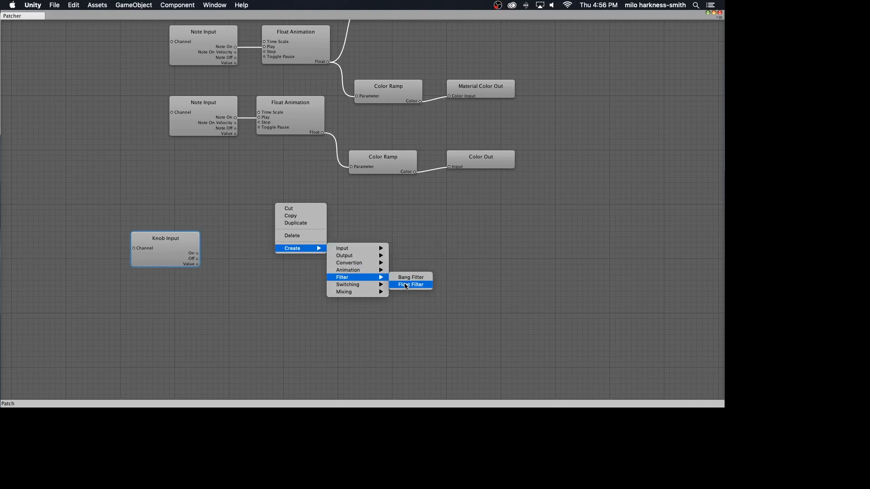
pyautogui.click(410, 283)
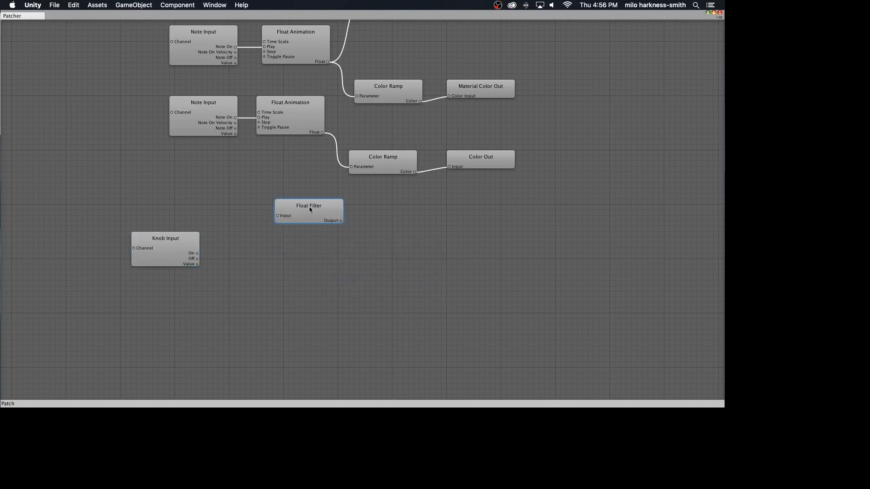
pyautogui.click(203, 110)
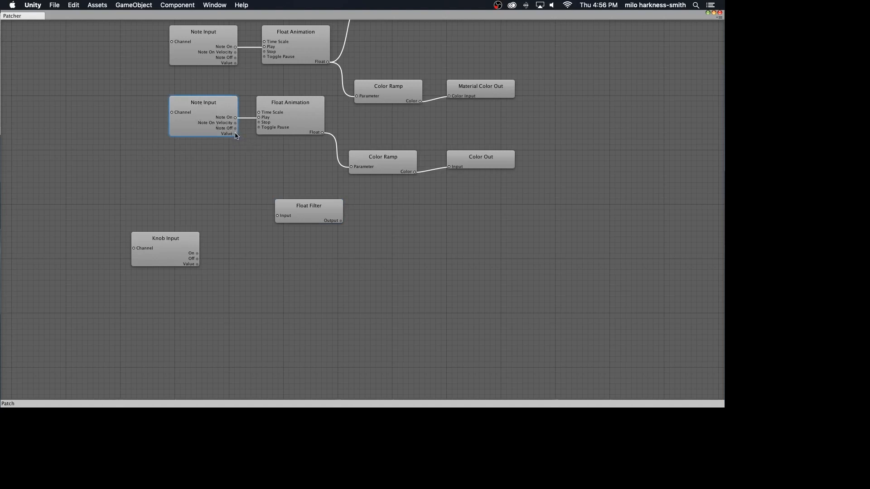
# Wire the lower Note Input's Value into the Float Filter input and select the filter
pyautogui.moveTo(235, 133); pyautogui.dragTo(267, 216)
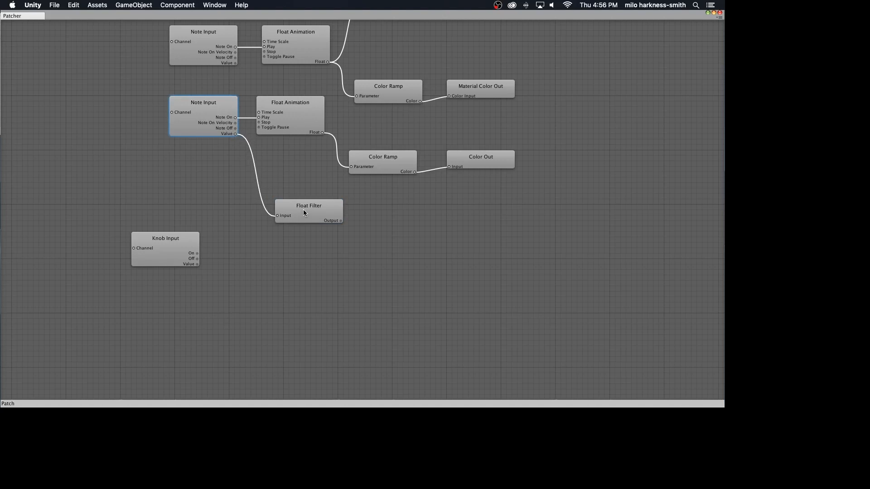
pyautogui.click(306, 212)
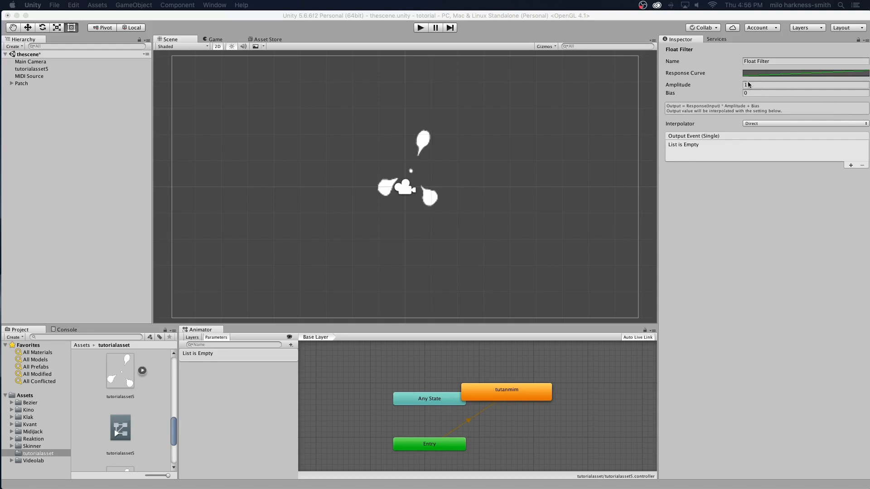
pyautogui.moveTo(751, 85)
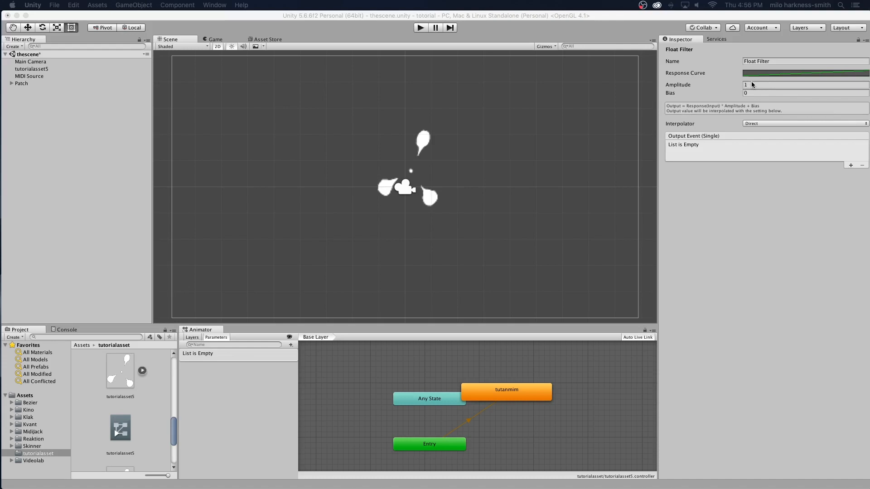
pyautogui.moveTo(753, 83)
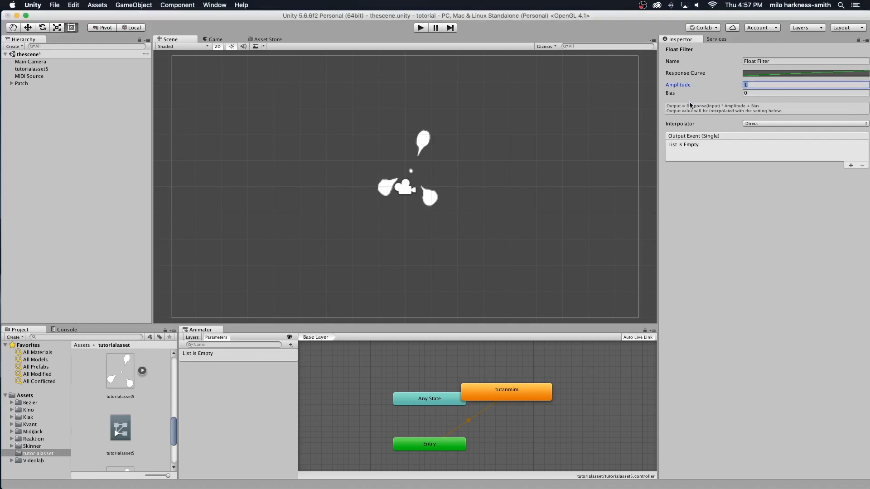
# Set the Float Filter's Amplitude to 3
pyautogui.write('3')
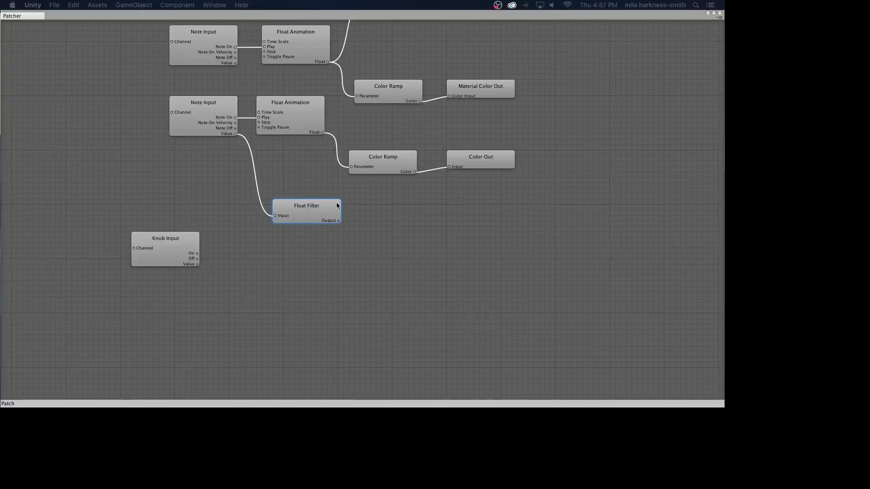
pyautogui.moveTo(389, 223)
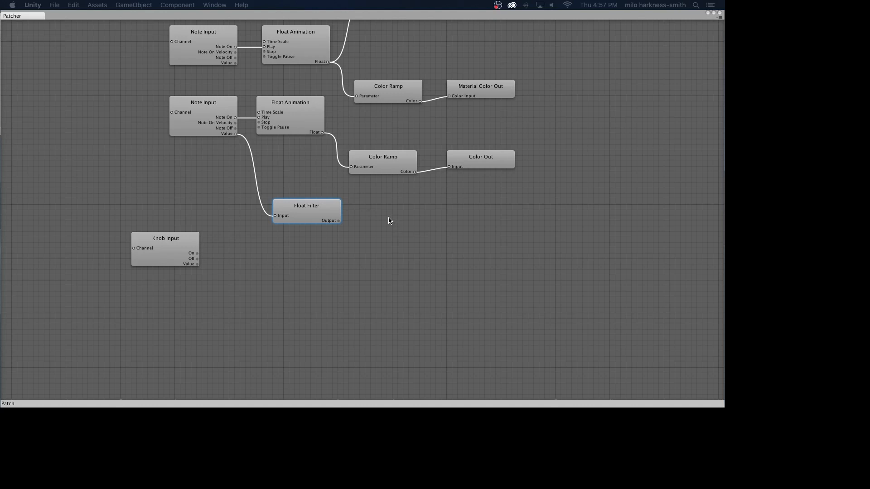
# Add a Float Out node to the patch beside the Float Filter
pyautogui.rightClick(389, 216)
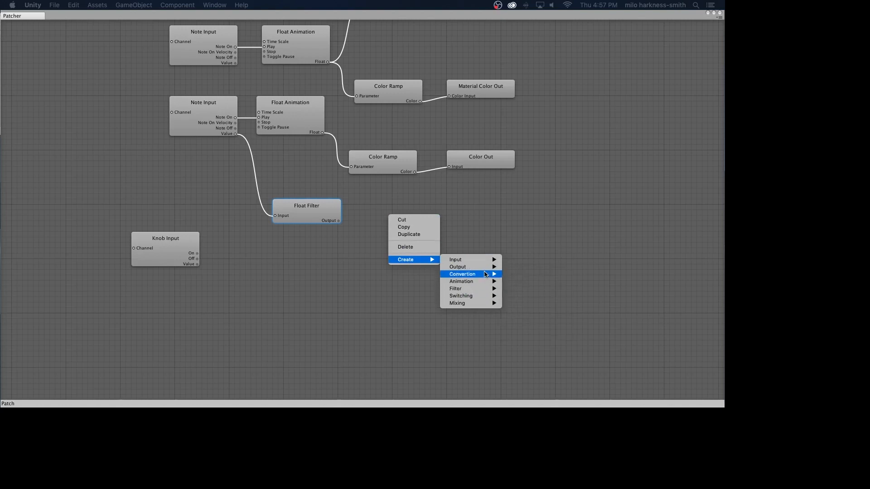
pyautogui.moveTo(457, 266)
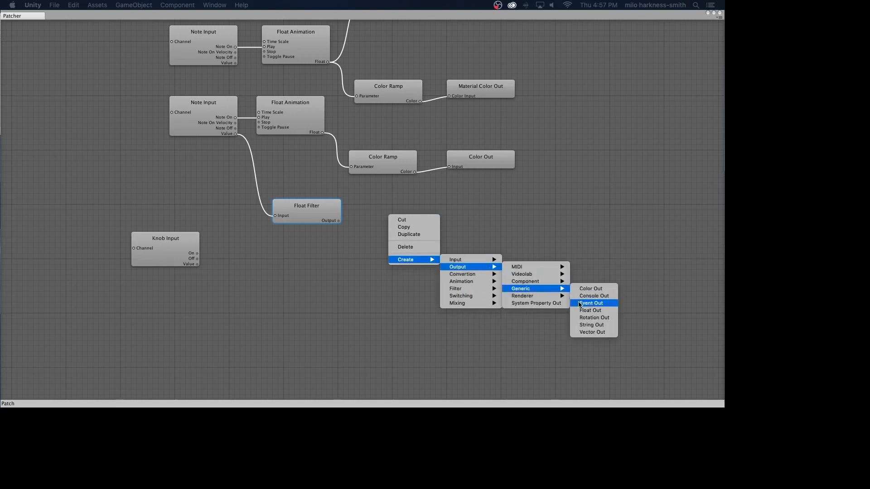
pyautogui.click(590, 310)
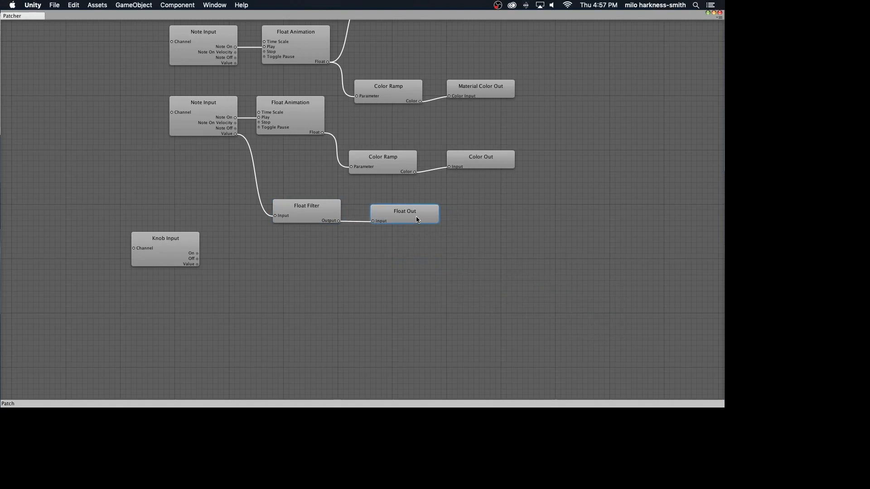
pyautogui.moveTo(421, 216)
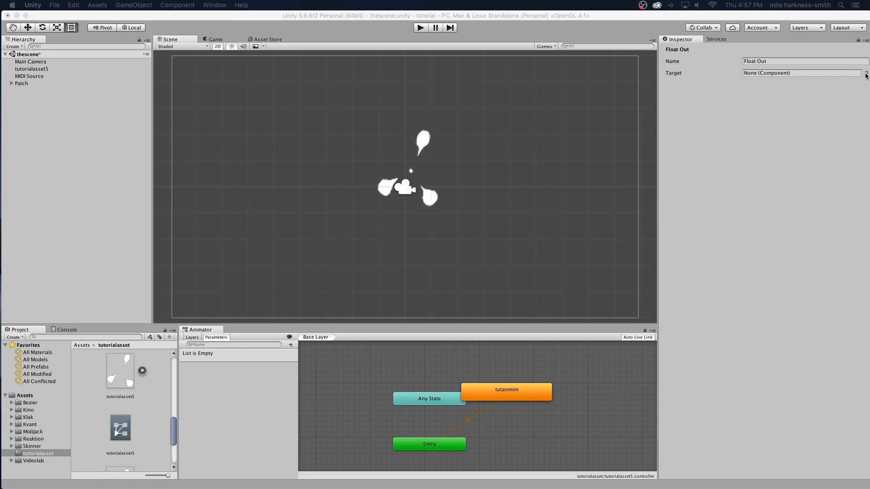
# Target Float Out at tutorialasset5's BrownianMotion component, driving its positionFrequency property
pyautogui.click(865, 73)
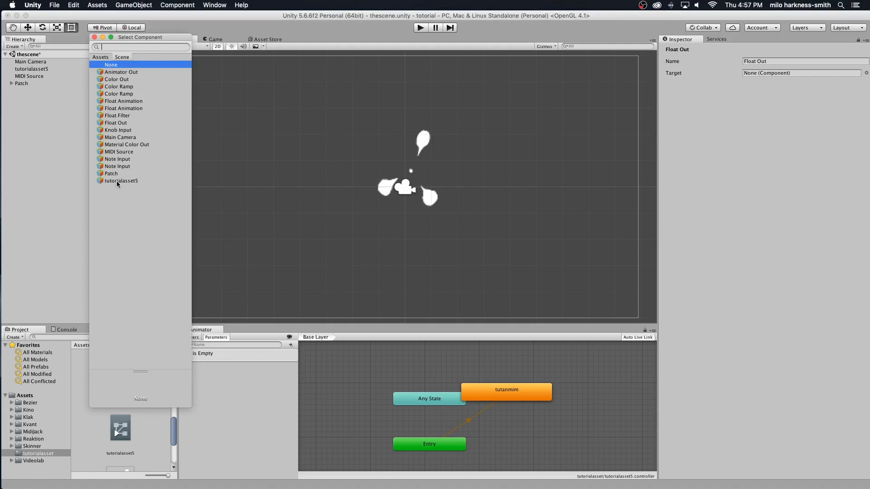
pyautogui.click(121, 181)
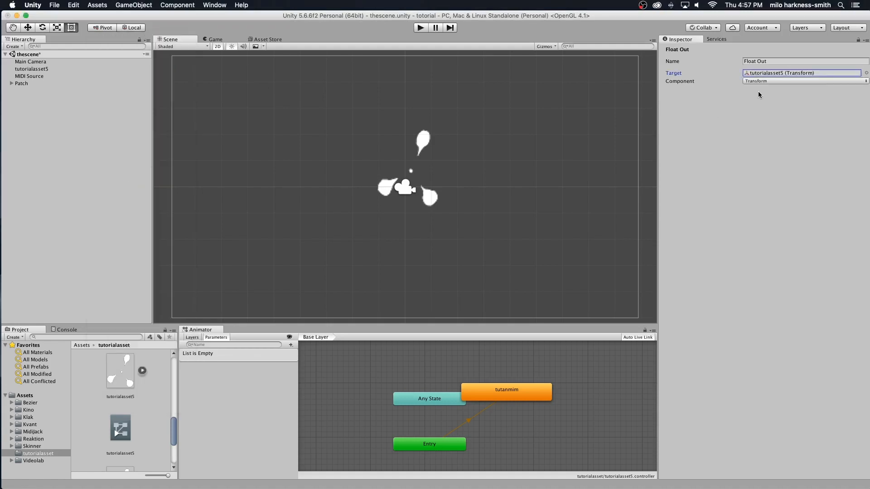
pyautogui.click(804, 80)
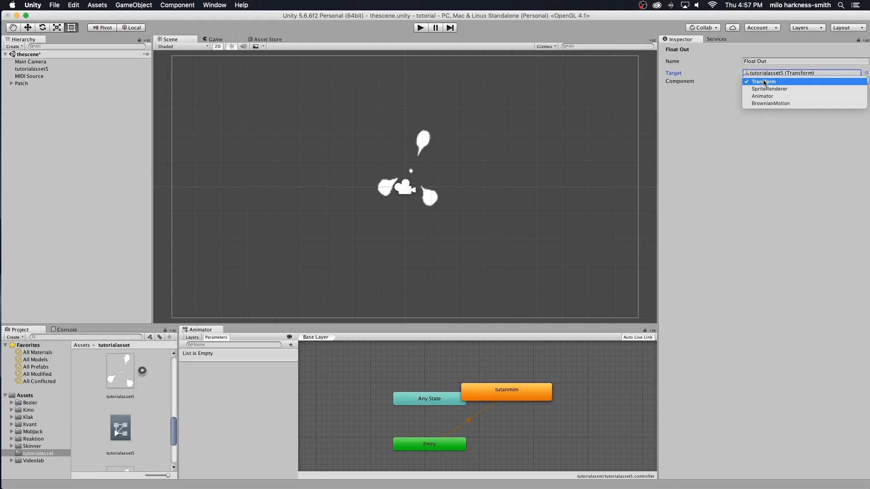
pyautogui.moveTo(766, 82)
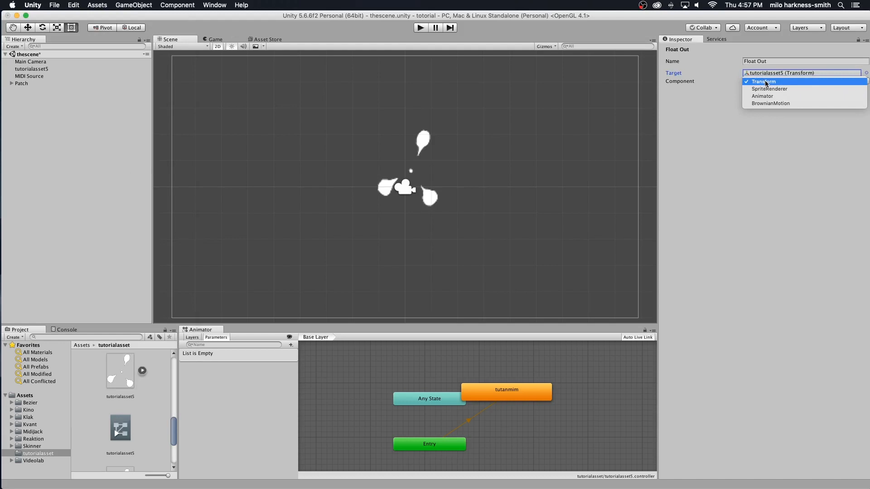
pyautogui.moveTo(771, 103)
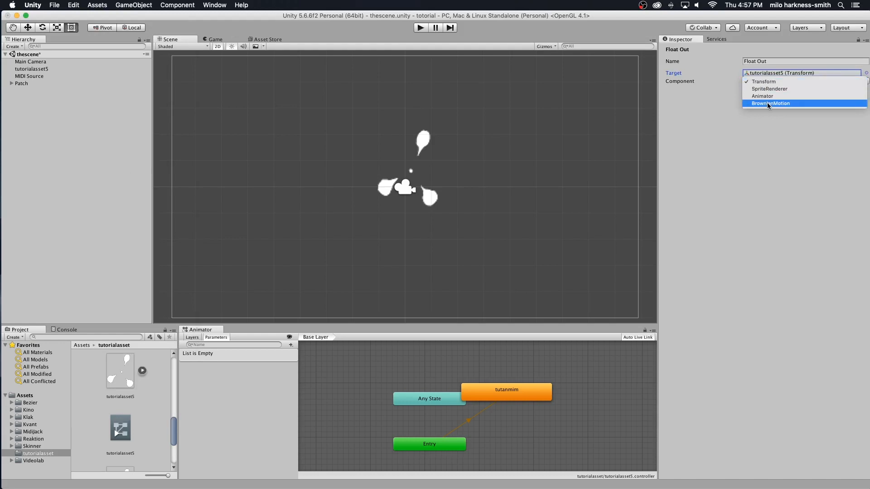
pyautogui.click(770, 103)
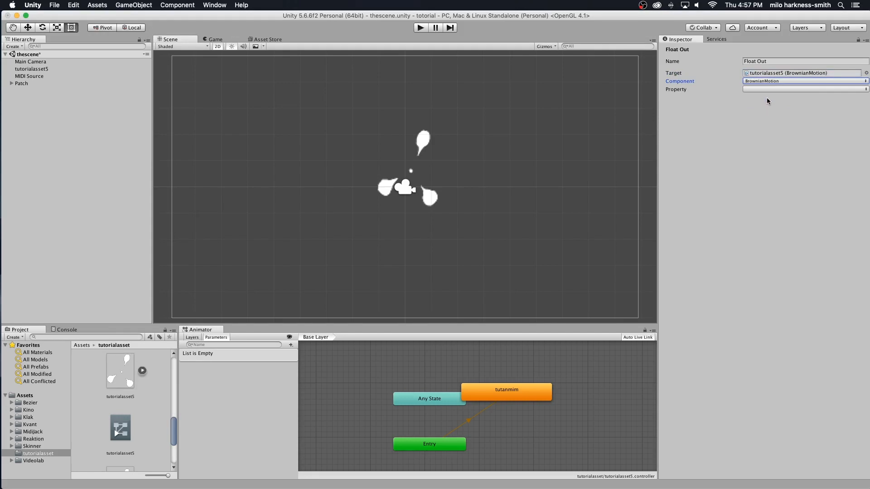
pyautogui.moveTo(766, 92)
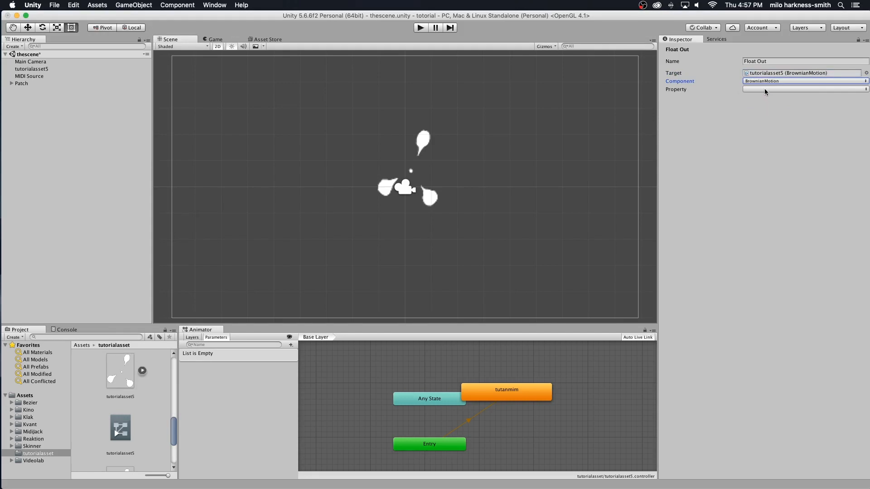
pyautogui.click(803, 90)
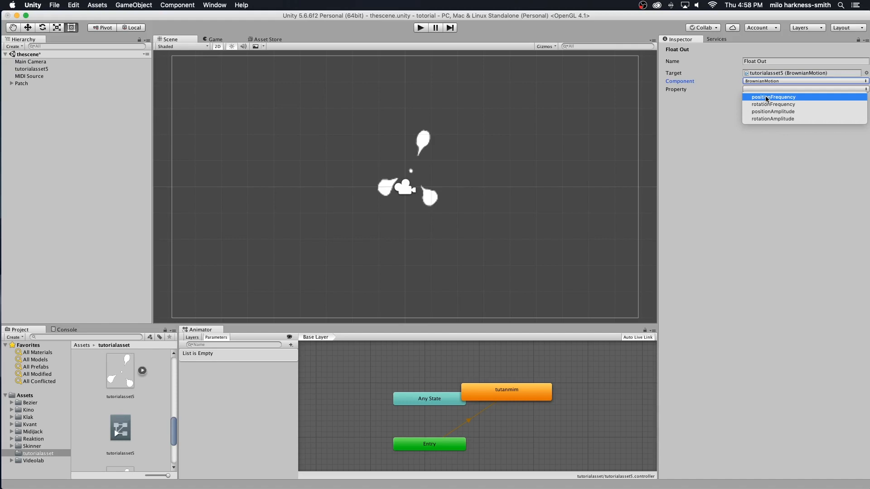
pyautogui.click(772, 97)
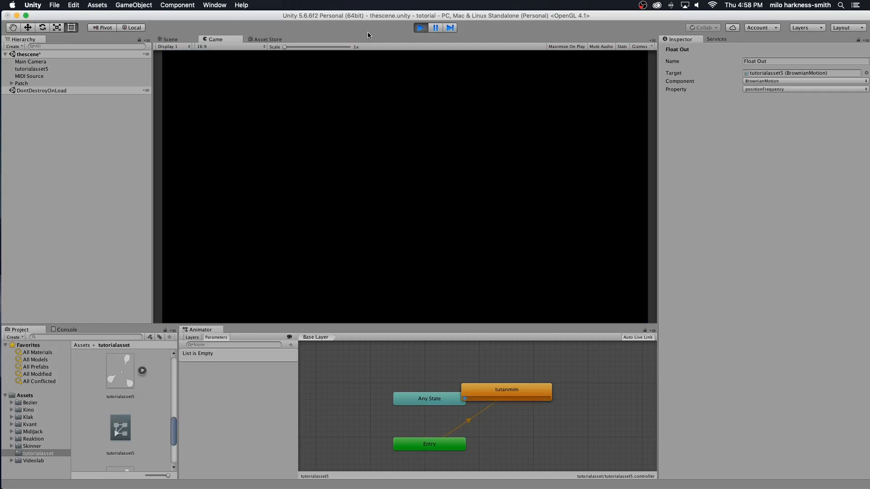
# Stop running the scene
pyautogui.click(420, 28)
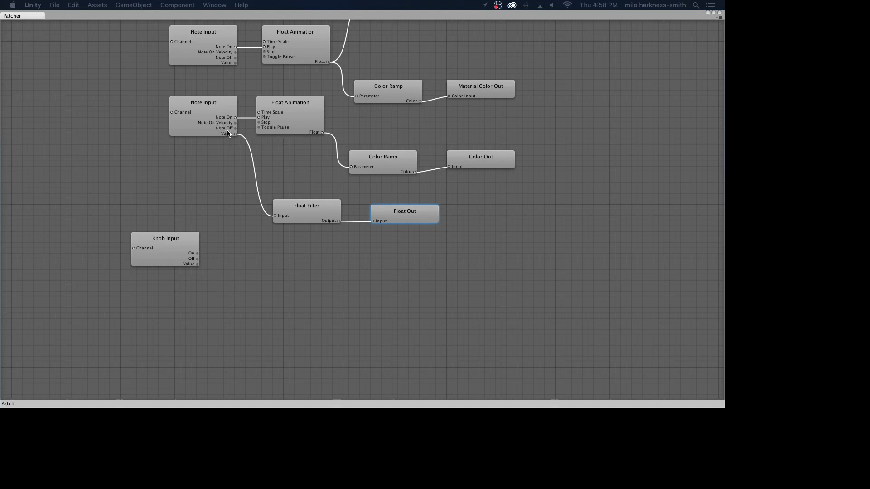
pyautogui.moveTo(228, 136)
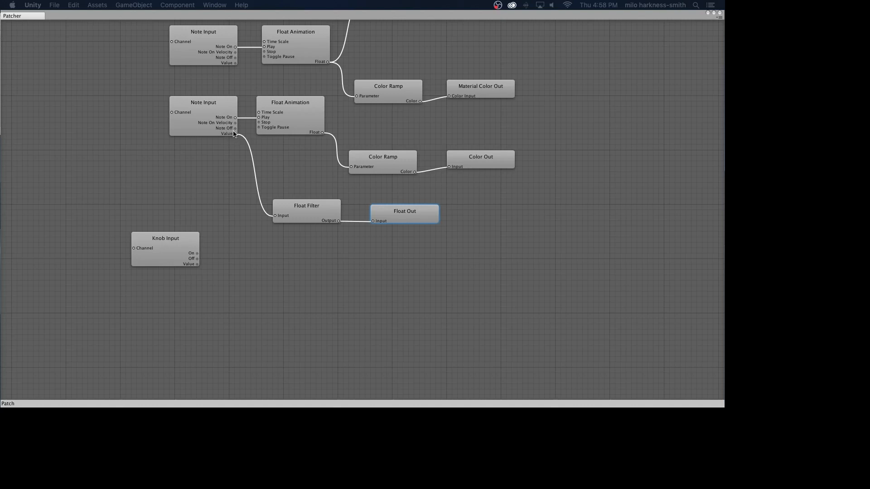
pyautogui.moveTo(220, 117)
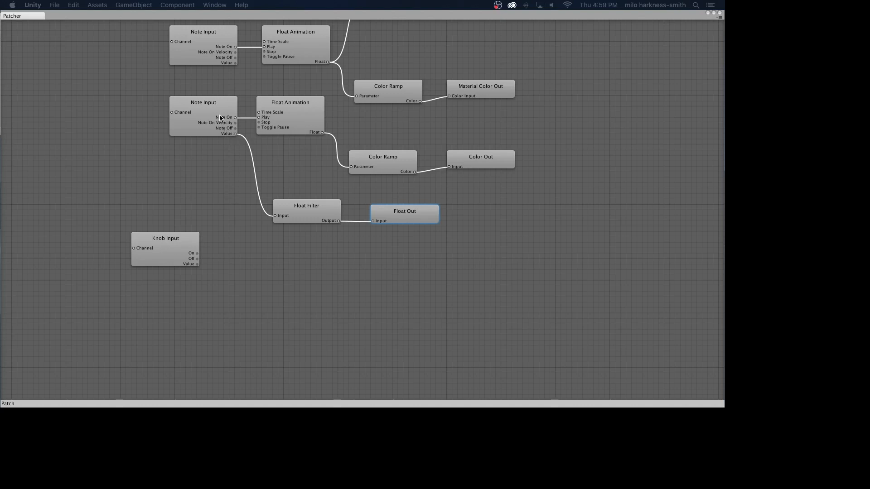
pyautogui.moveTo(170, 257)
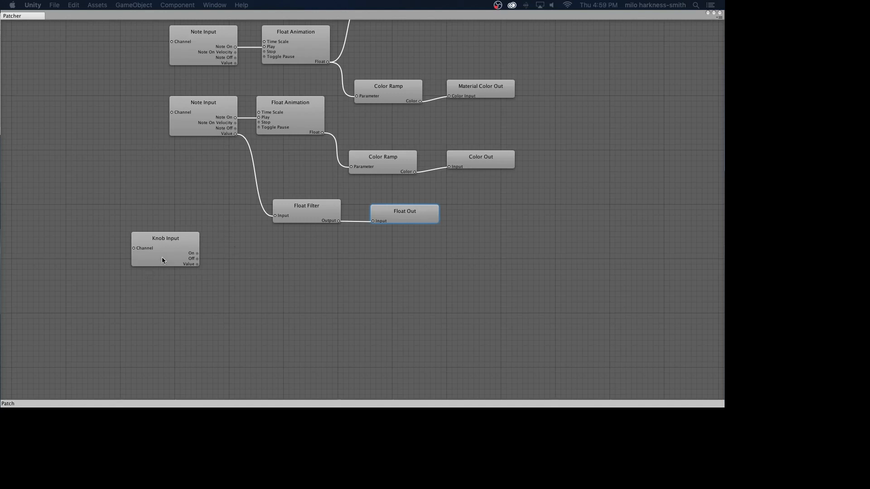
pyautogui.moveTo(277, 218)
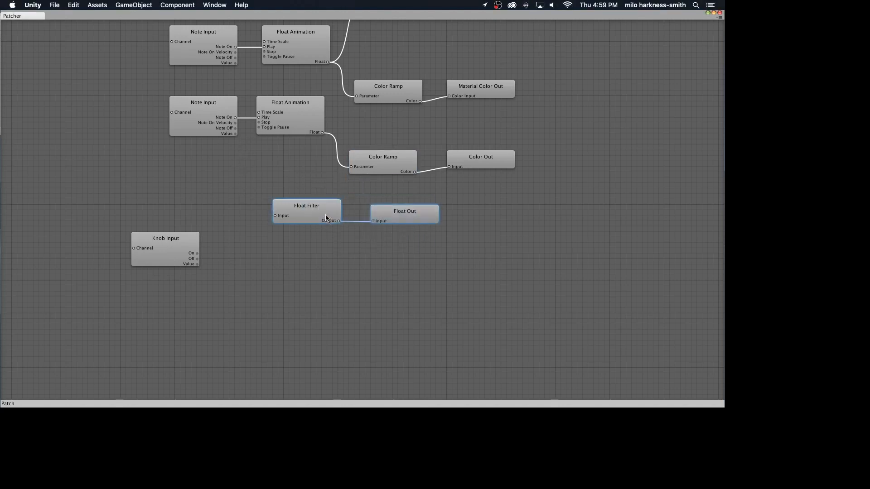
# Move the Float Filter and Float Out pair further right in the patch
pyautogui.moveTo(306, 211); pyautogui.dragTo(398, 216)
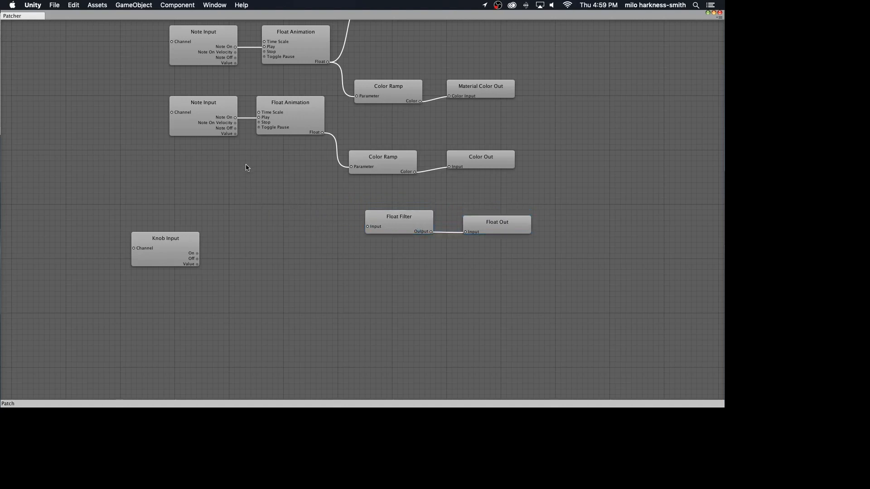
# Add a Float Mix node to the patch
pyautogui.rightClick(293, 217)
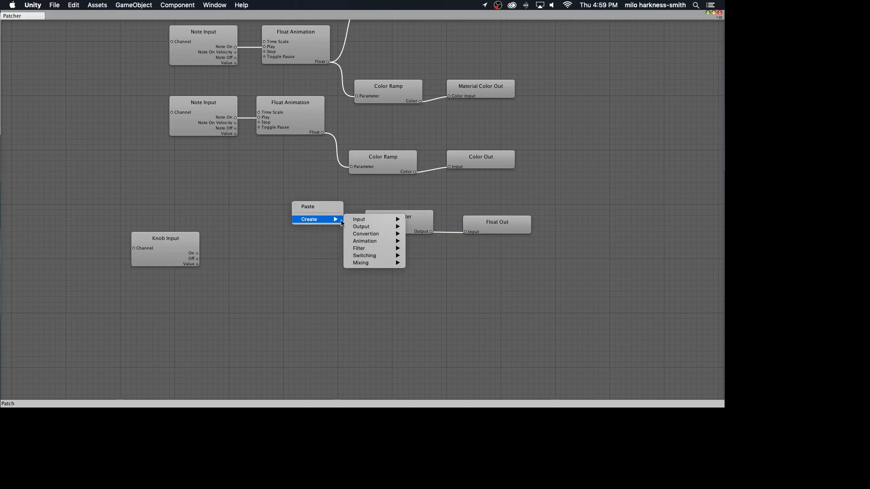
pyautogui.moveTo(360, 262)
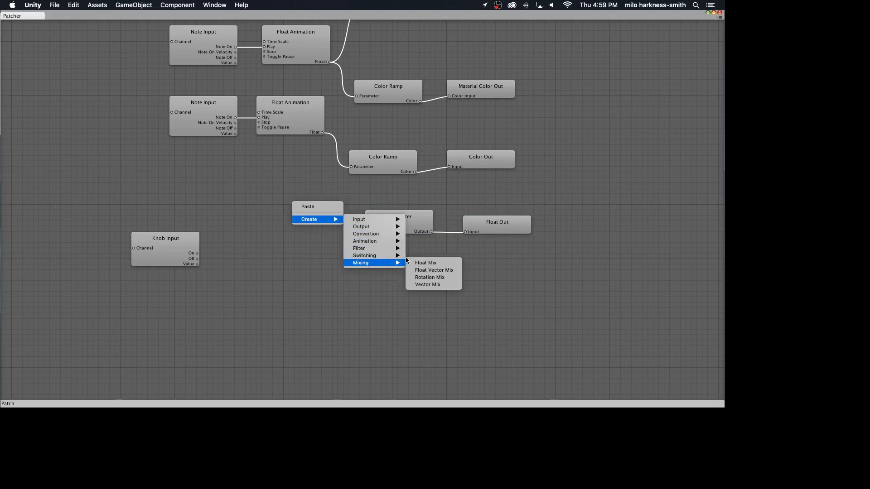
pyautogui.moveTo(426, 263)
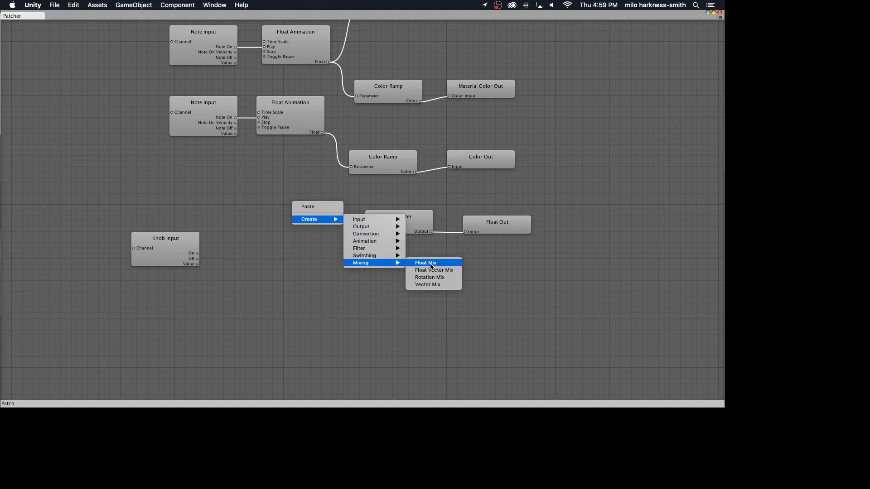
pyautogui.click(426, 263)
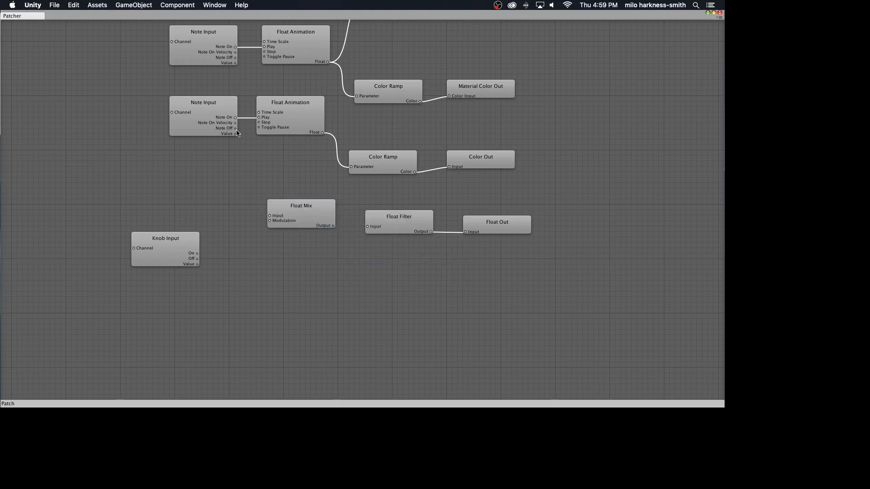
# Wire Note Input Value to Float Mix input, Knob Input Value to modulation, and Float Mix output to Float Filter
pyautogui.moveTo(236, 134); pyautogui.dragTo(259, 178)
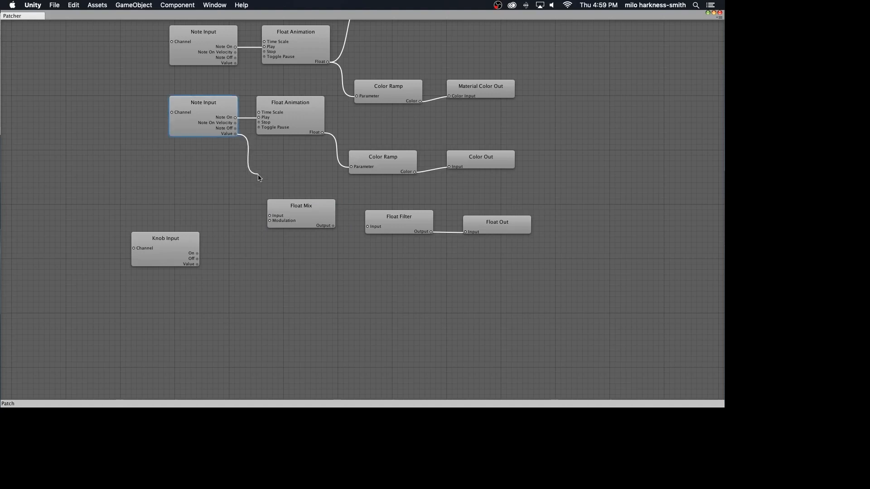
pyautogui.moveTo(236, 133); pyautogui.dragTo(270, 215)
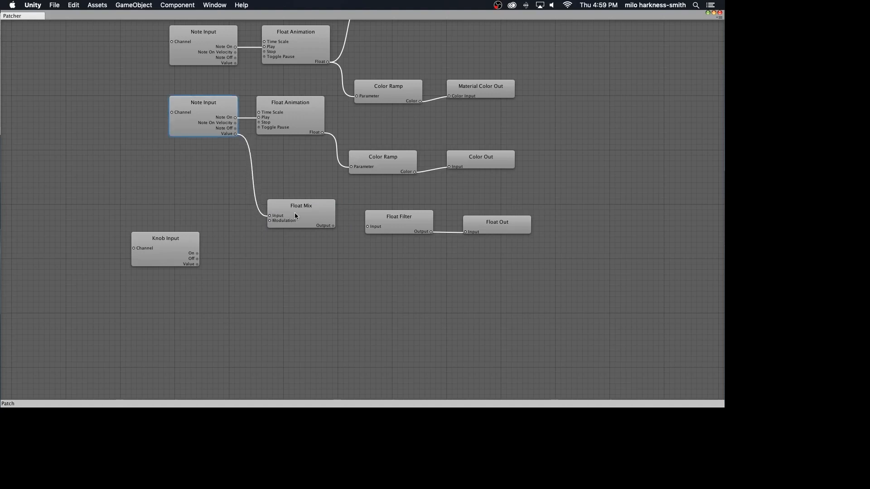
pyautogui.moveTo(272, 216)
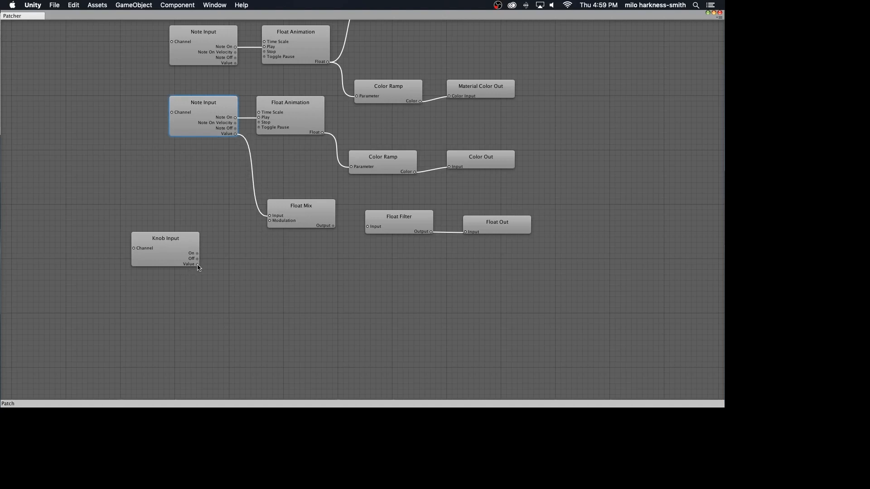
pyautogui.moveTo(197, 264); pyautogui.dragTo(268, 220)
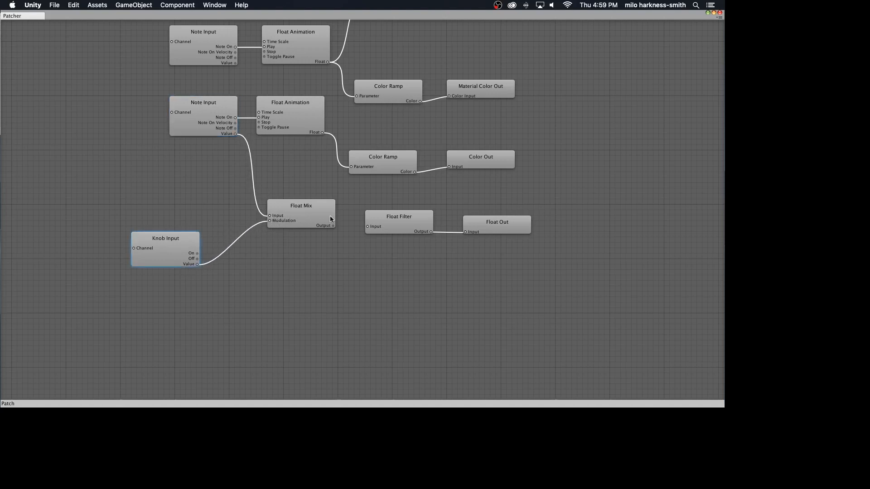
pyautogui.click(301, 205)
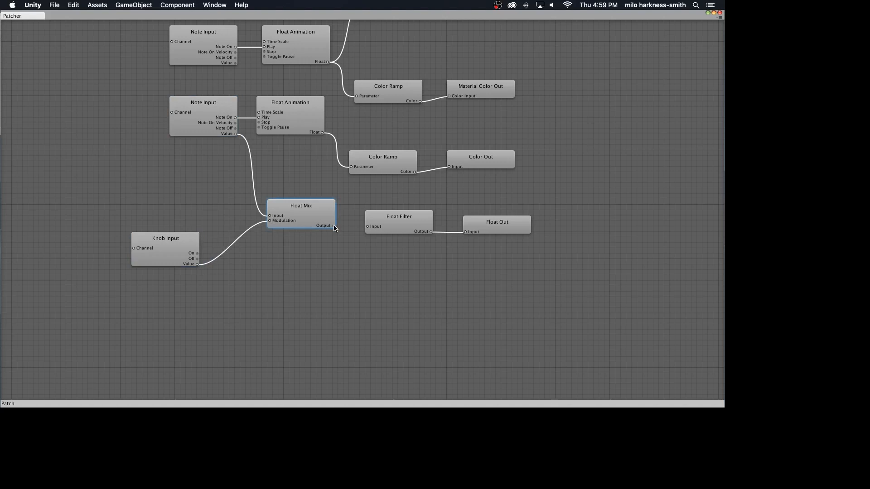
pyautogui.moveTo(333, 226); pyautogui.dragTo(367, 225)
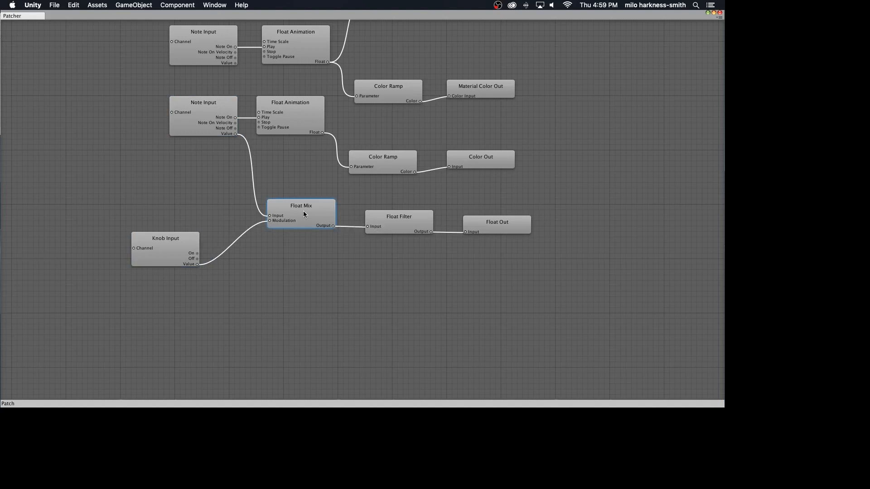
pyautogui.moveTo(315, 209)
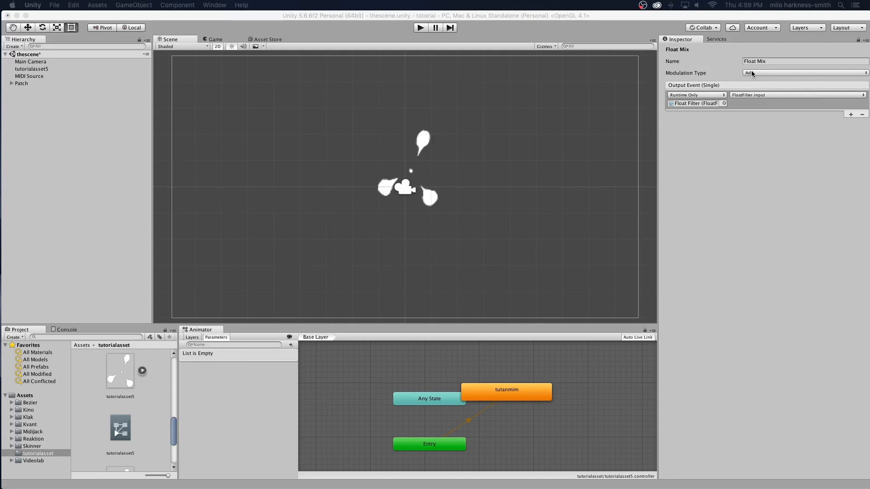
# Set the Float Mix node's Modulation Type to Multiply
pyautogui.click(805, 72)
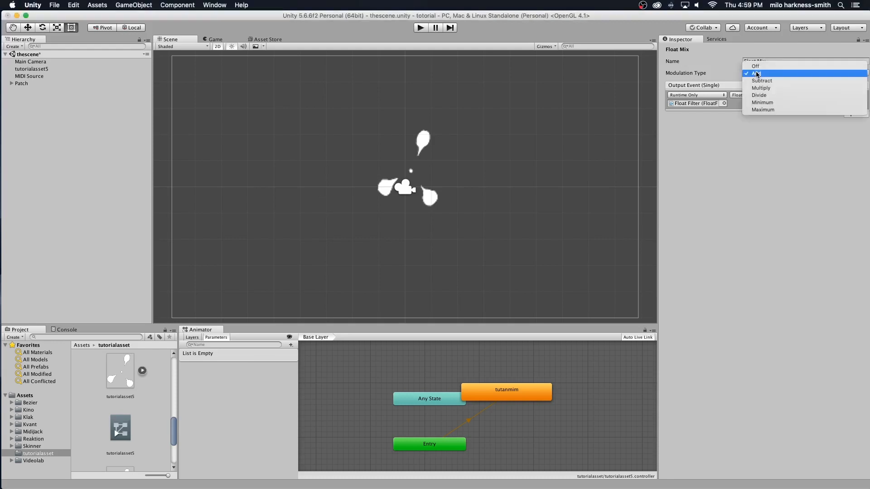
pyautogui.click(760, 88)
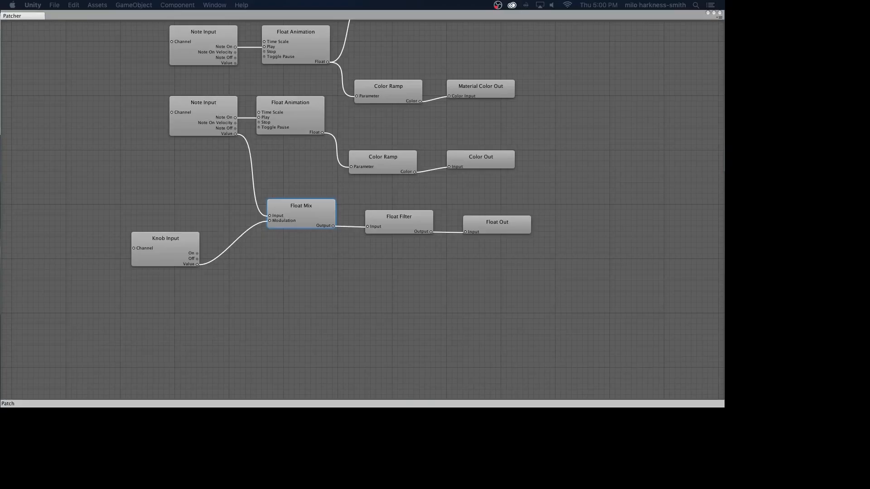
# Confirm Float Out still targets BrownianMotion positionFrequency, then close the Patcher
pyautogui.click(497, 222)
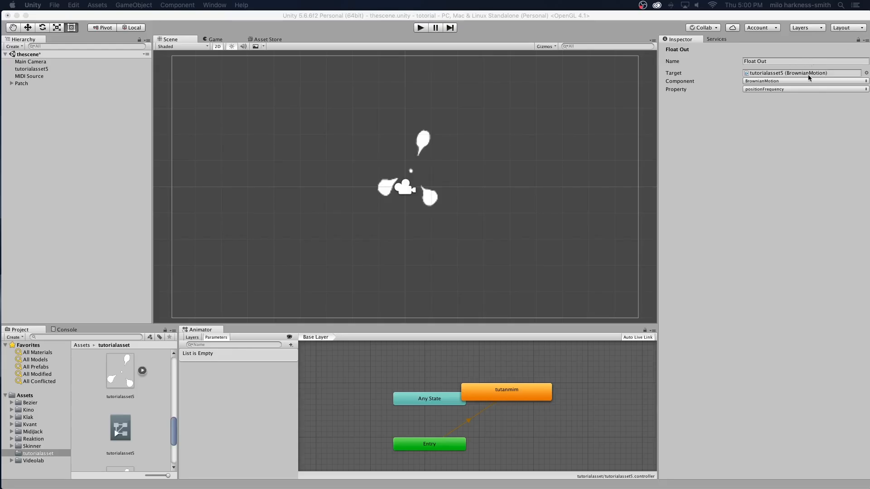
pyautogui.click(420, 29)
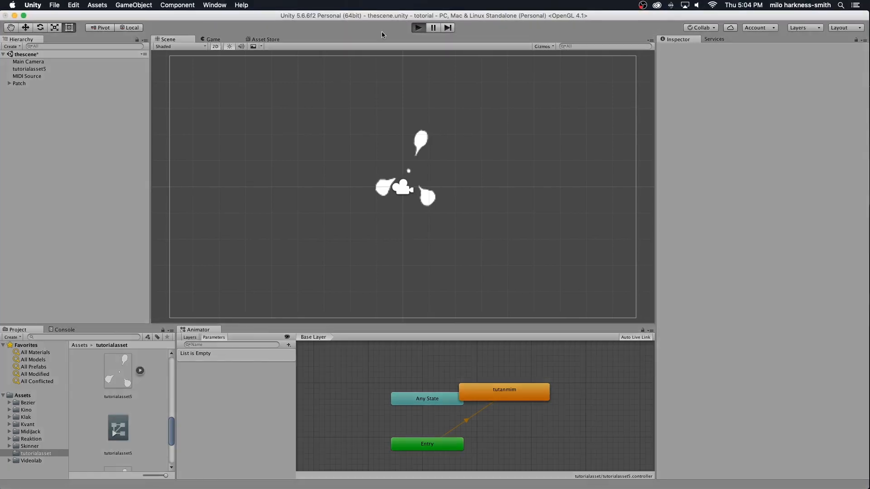
pyautogui.click(417, 27)
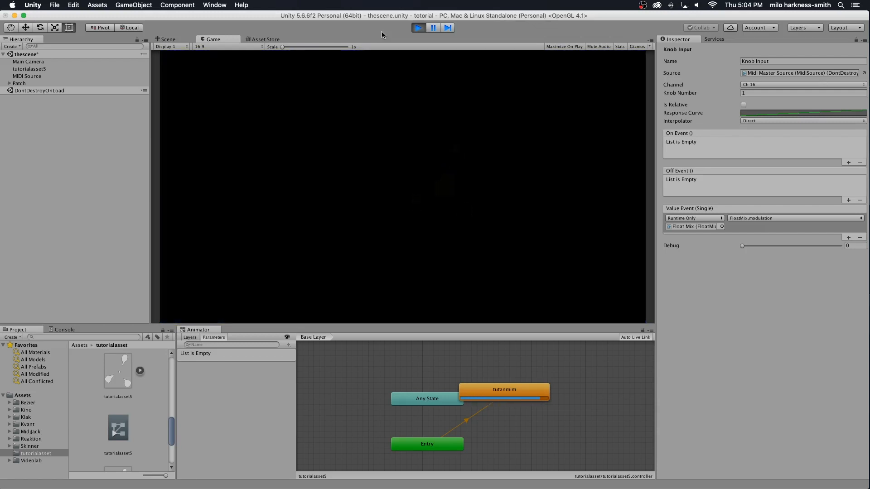
pyautogui.click(417, 27)
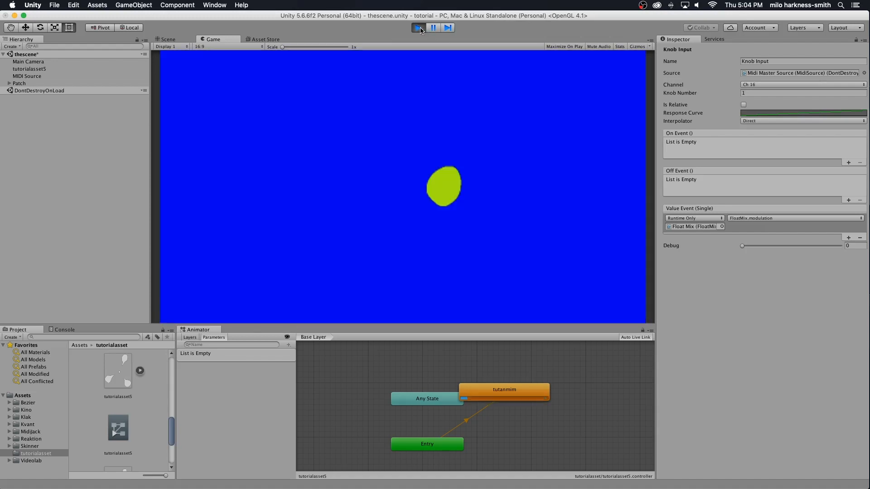
pyautogui.click(417, 27)
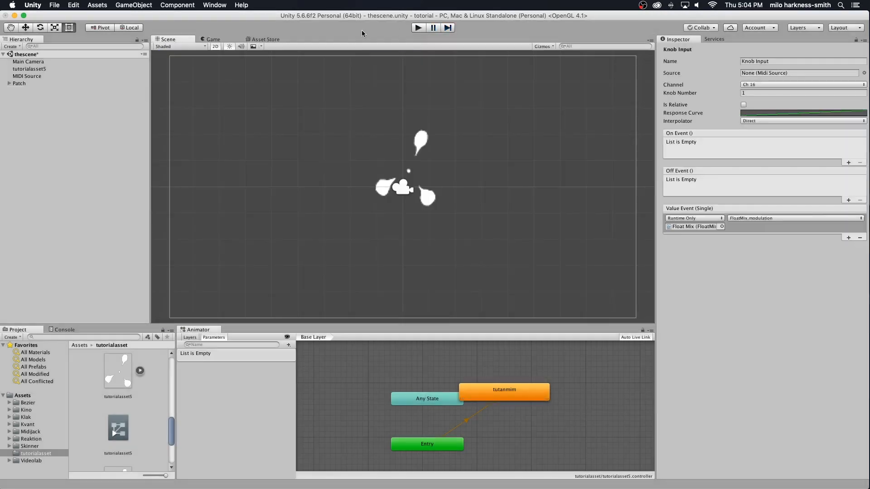